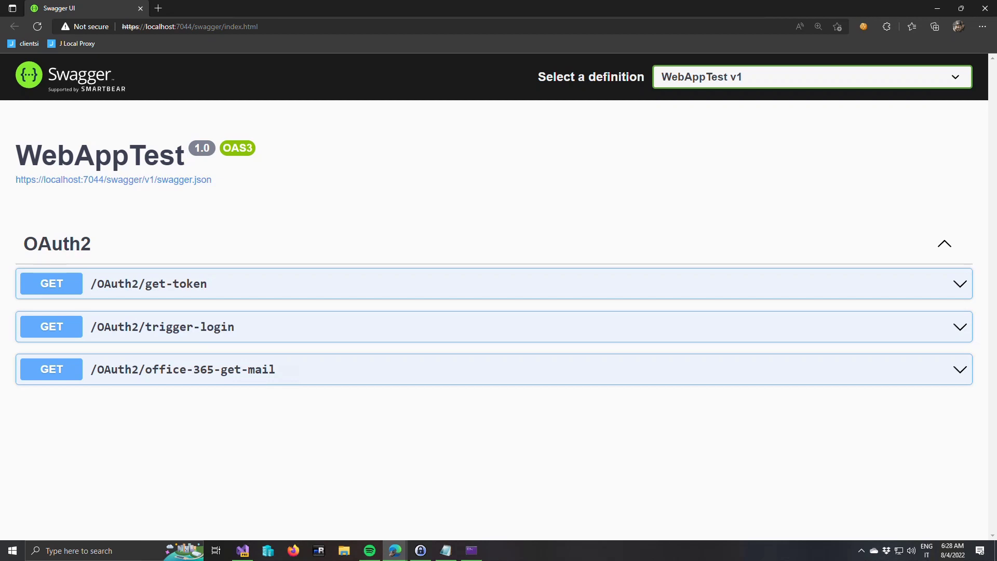
Step: Expand the GET /OAuth2/get-token endpoint's details in Swagger UI
left_click(148, 284)
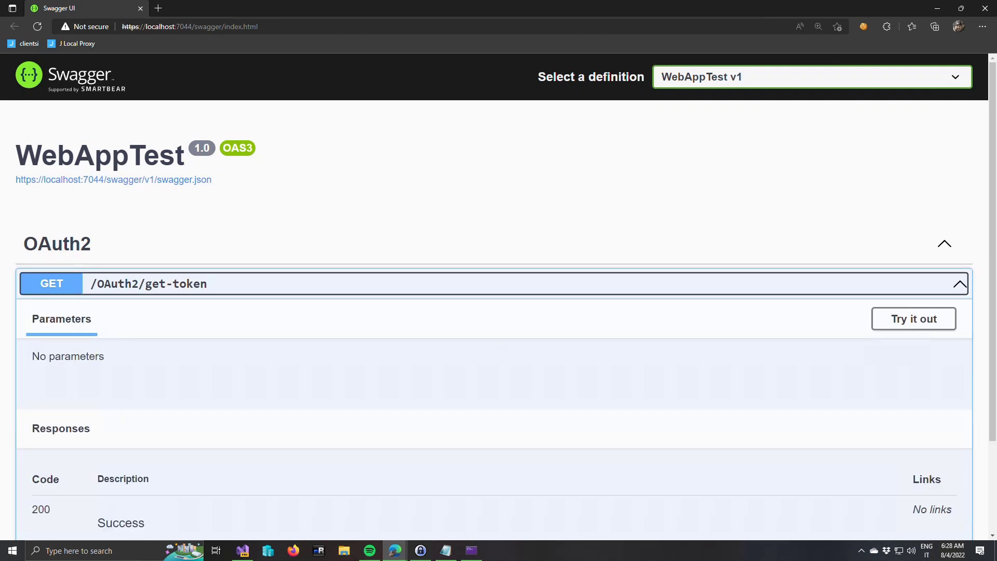
scroll("down", 3)
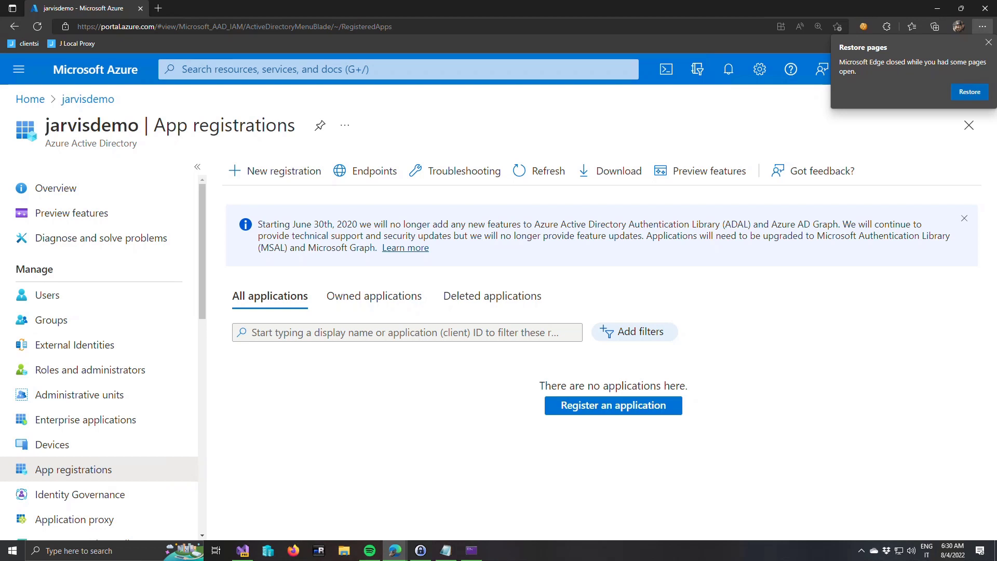
Step: Start a new app registration named Test1
left_click(611, 405)
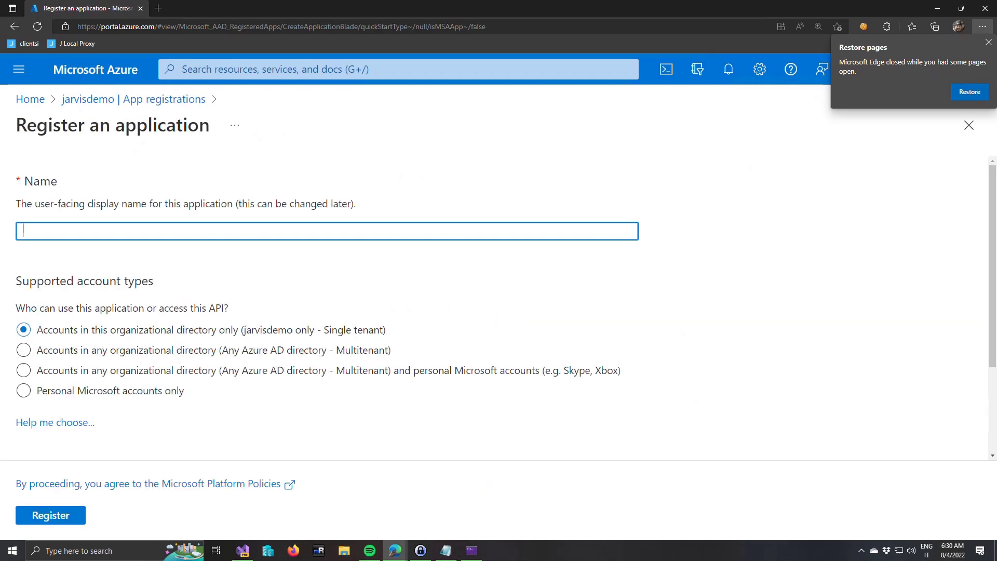
type("Test1")
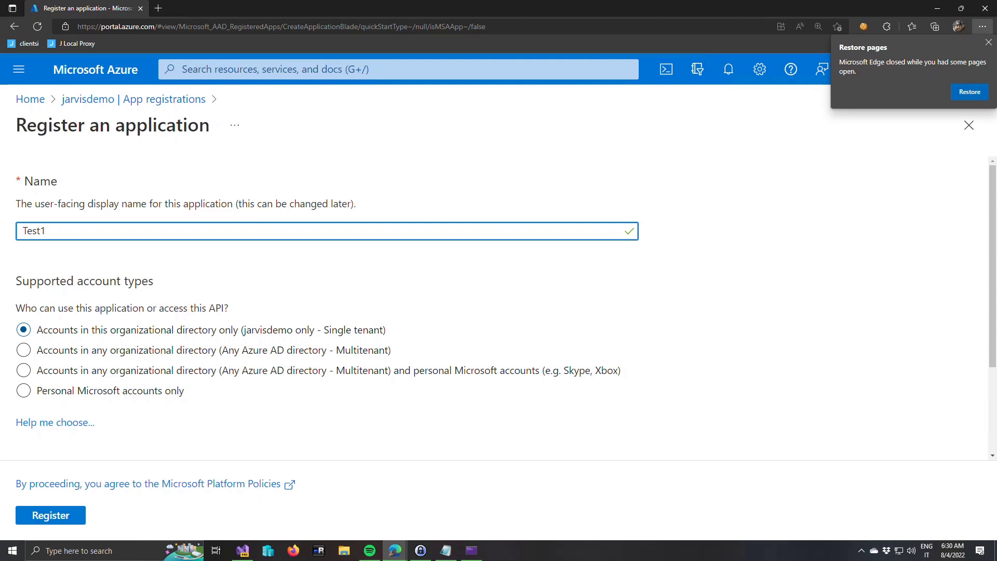
scroll("down", 3)
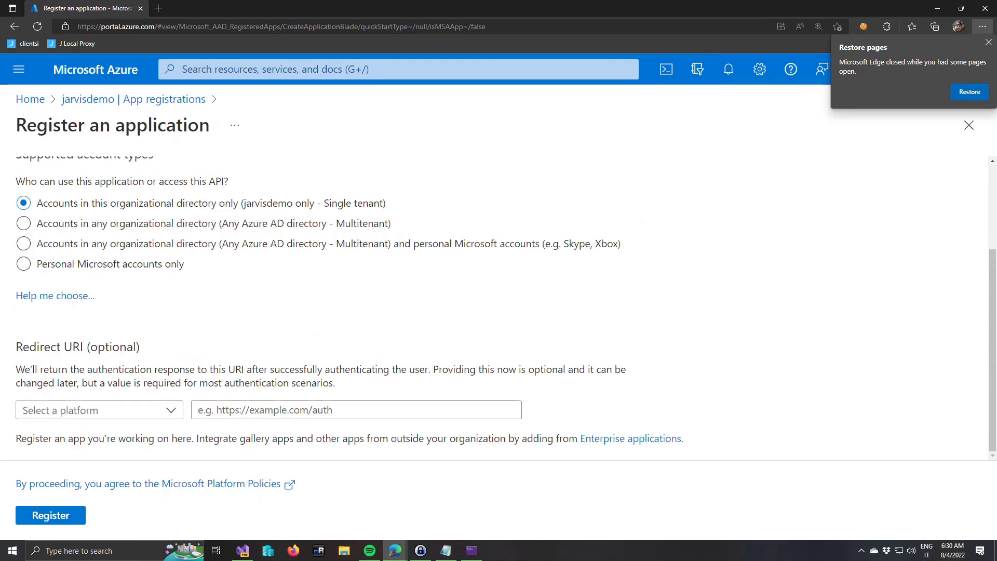
left_click(99, 409)
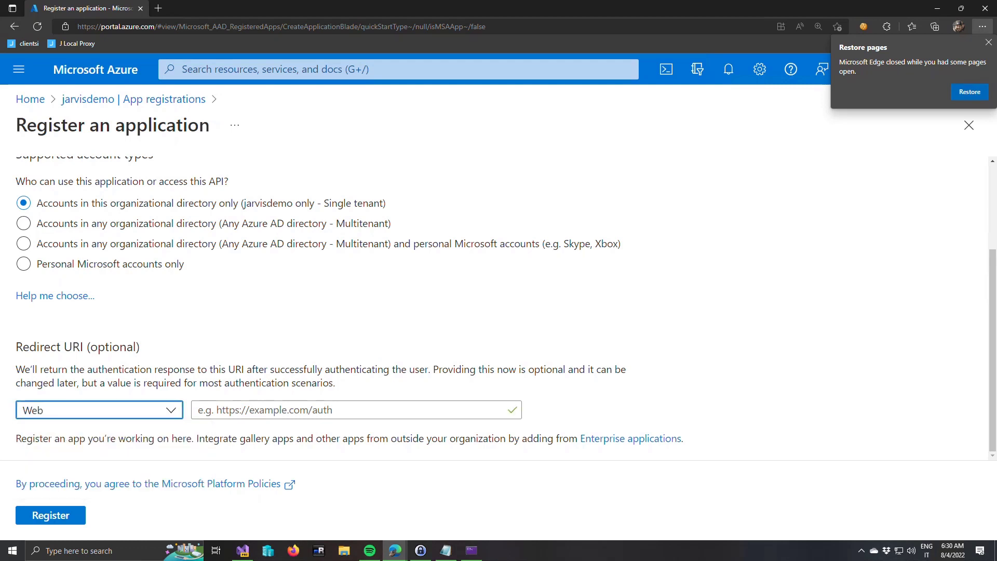
left_click(356, 409)
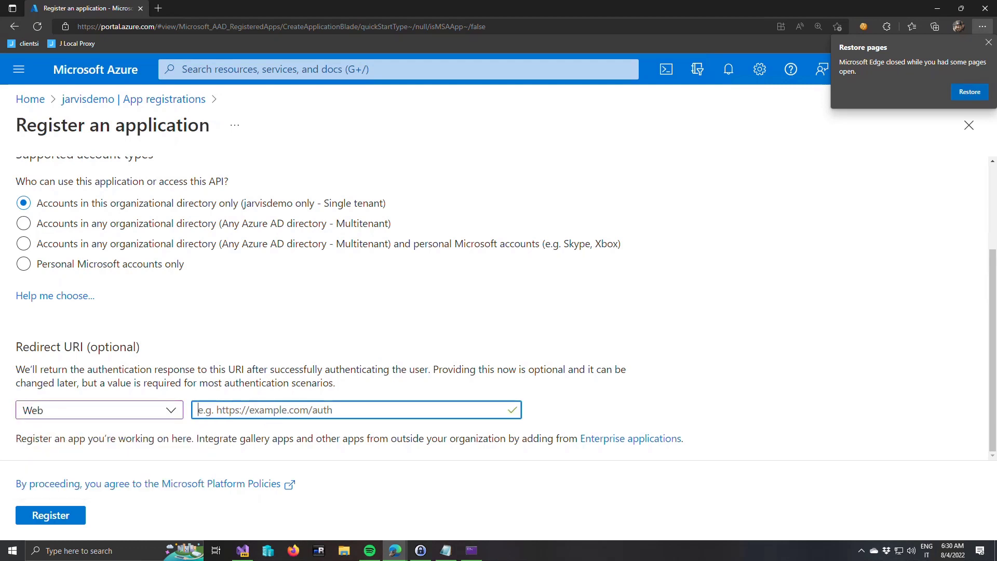
type("https://localhost:7044/")
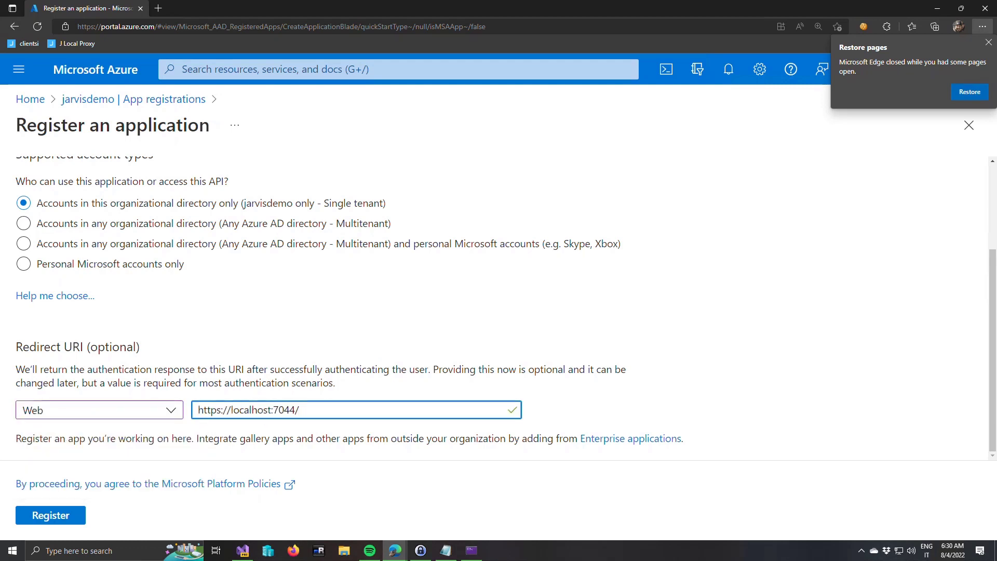
left_click(356, 409)
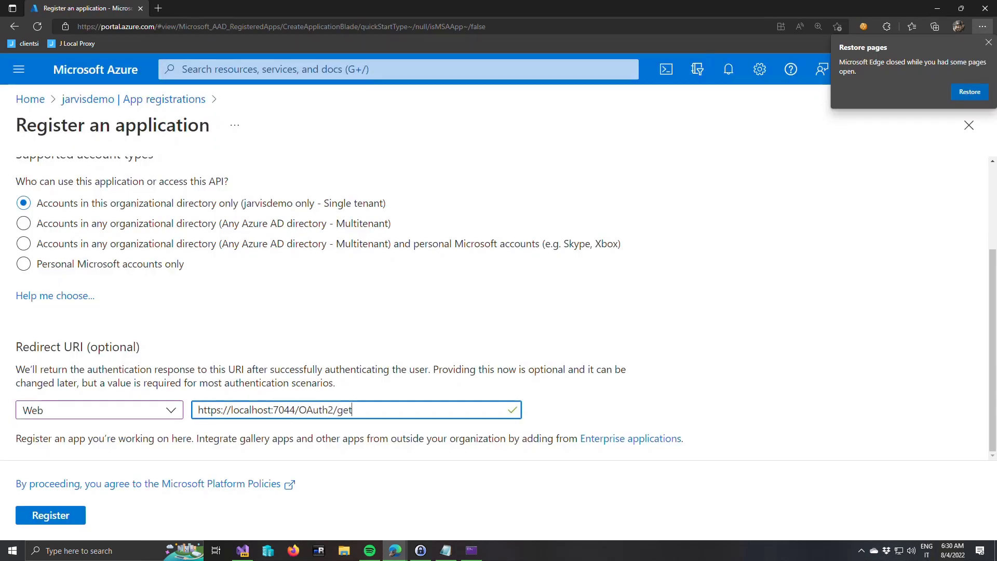
type("-token")
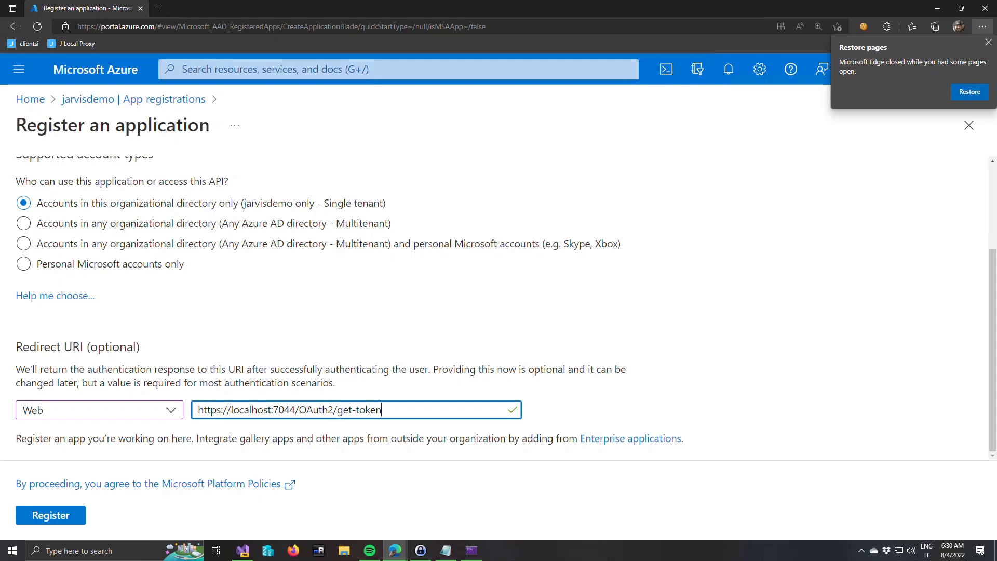
left_click(50, 515)
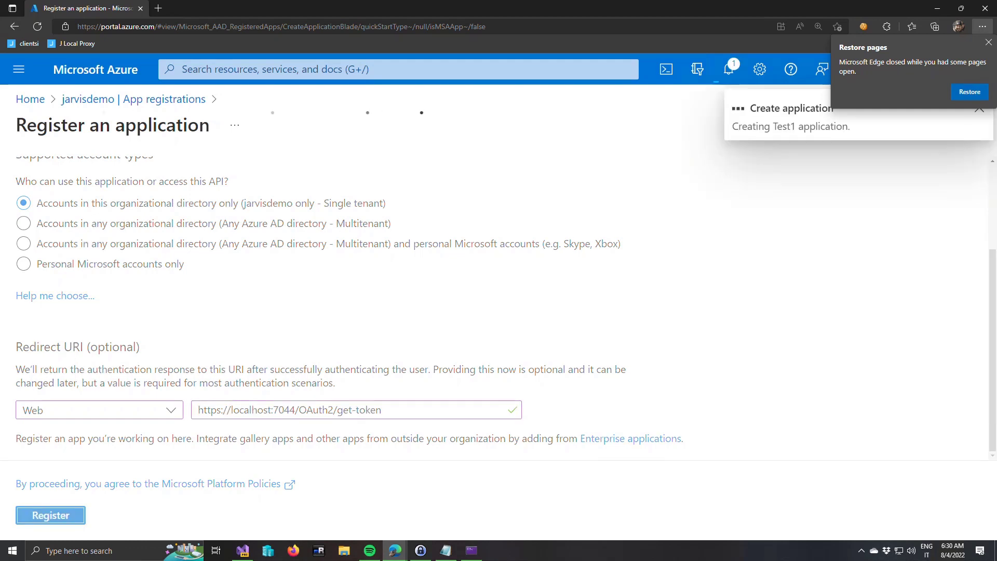
Step: Copy Test1's client ID 4b080c3d-dad3-405d-85ee-ae78df6aced3 into ClientId in appsettings.json
left_click(50, 515)
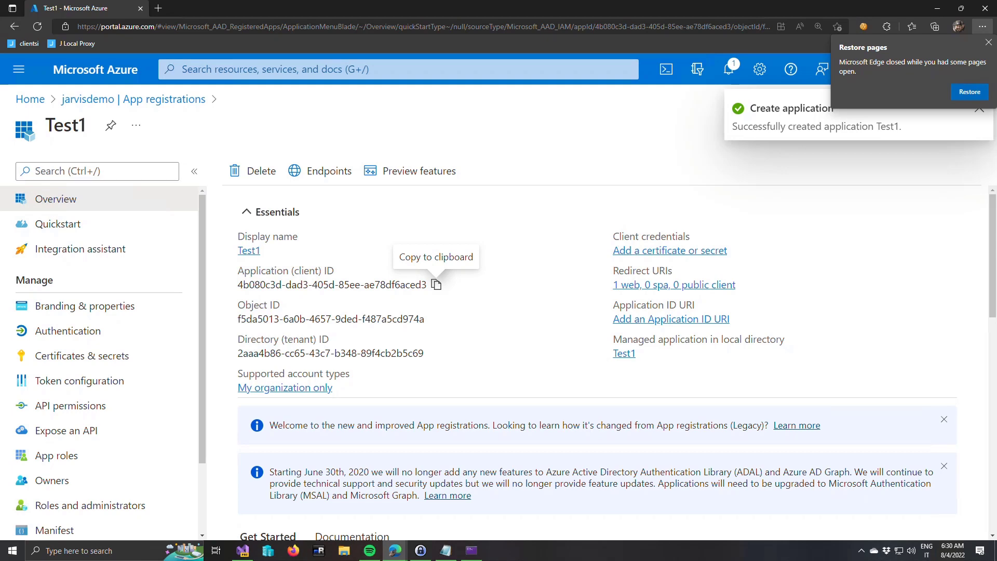
left_click(435, 284)
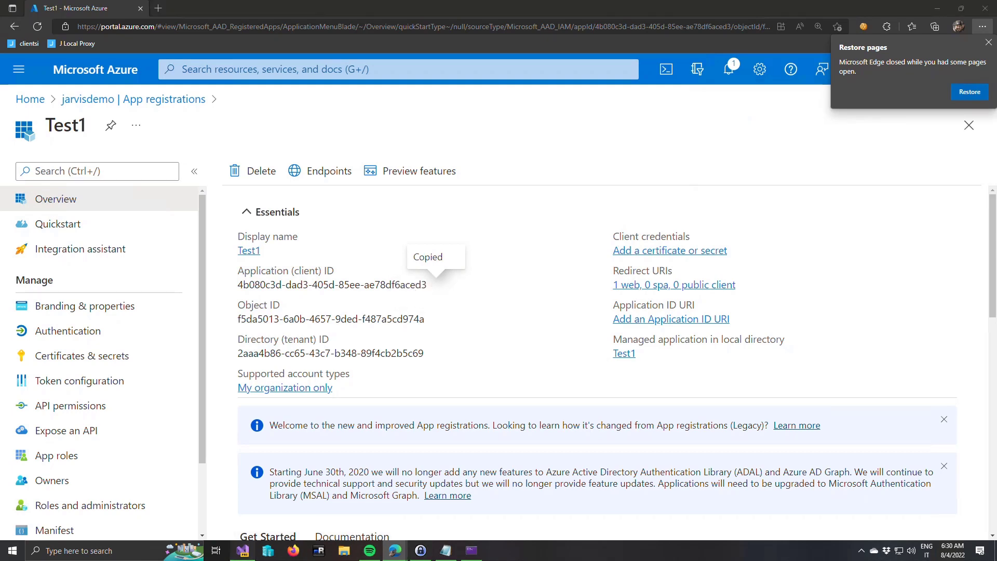
left_click(242, 550)
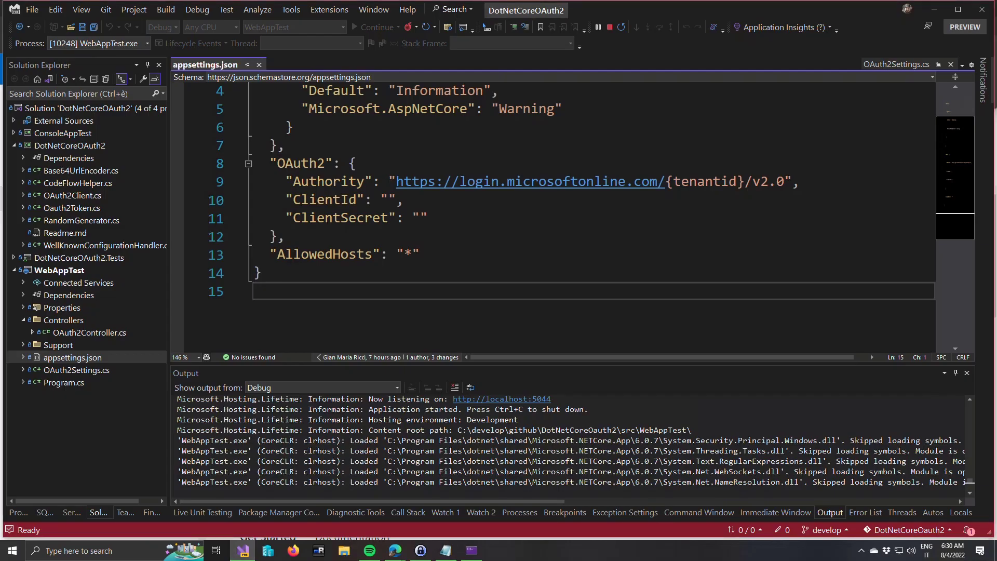
type("4b080c3d-dad3-405d-85ee-ae78df6aced3")
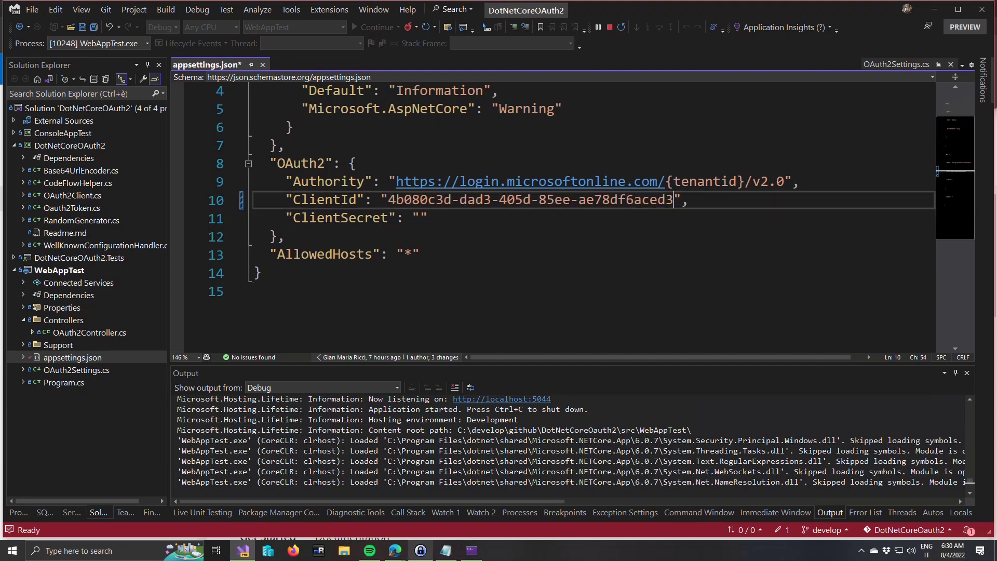
Step: Copy the tenant ID 2aaa4b86-cc65-43c7-b348-89f4cb2b5c69 into the Authority URL in appsettings.json
left_click(436, 285)
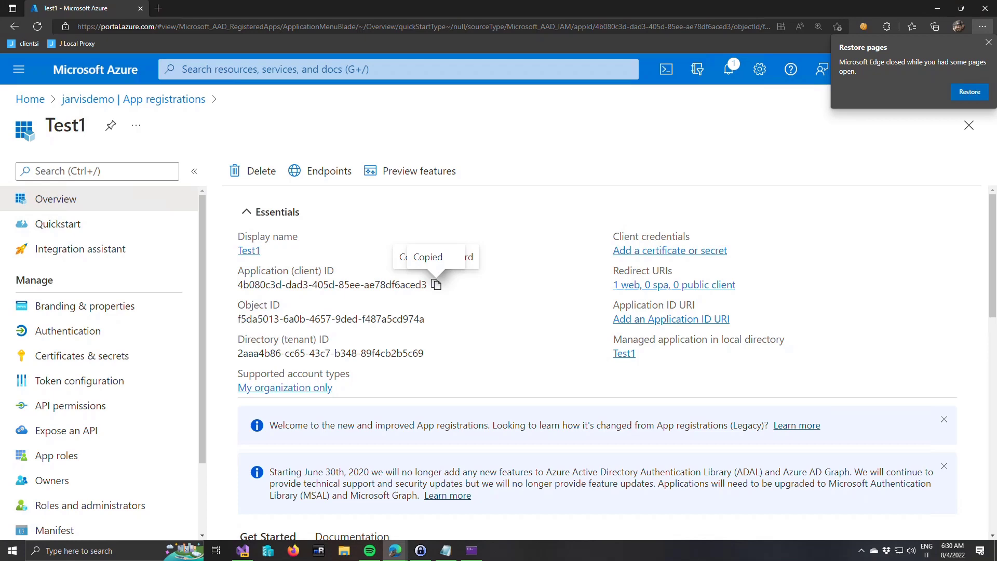
left_click(433, 353)
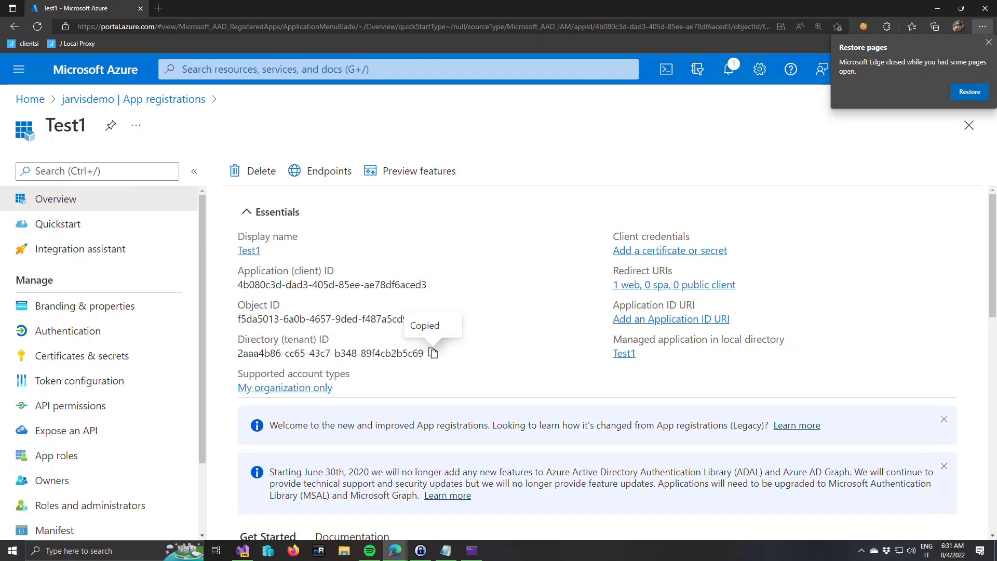
left_click(242, 550)
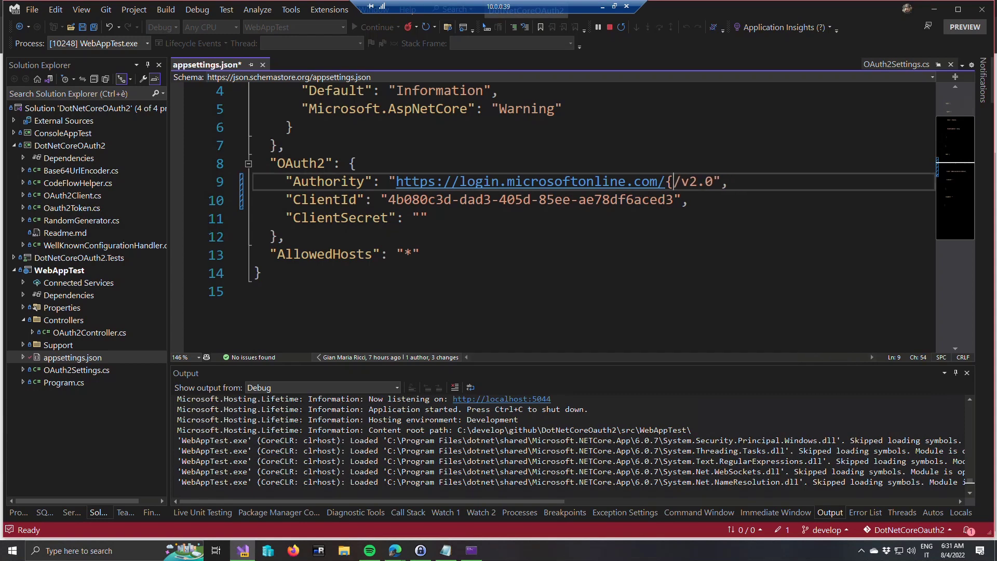
type("2aaa4b86-cc65-43c7-b348-89f4cb2b5c69")
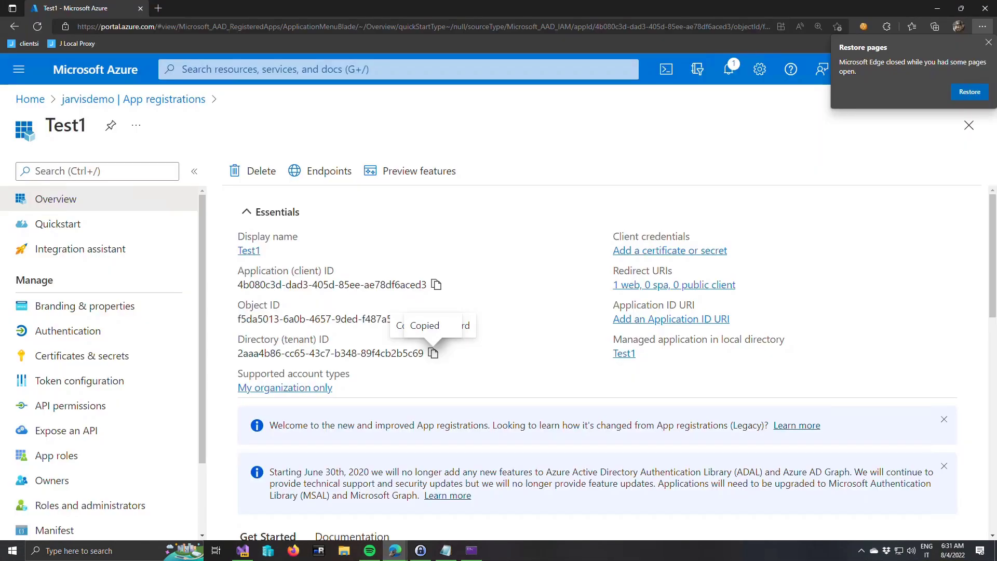
Step: Create a client secret named 'secret' for Test1 under Certificates & secrets
left_click(82, 355)
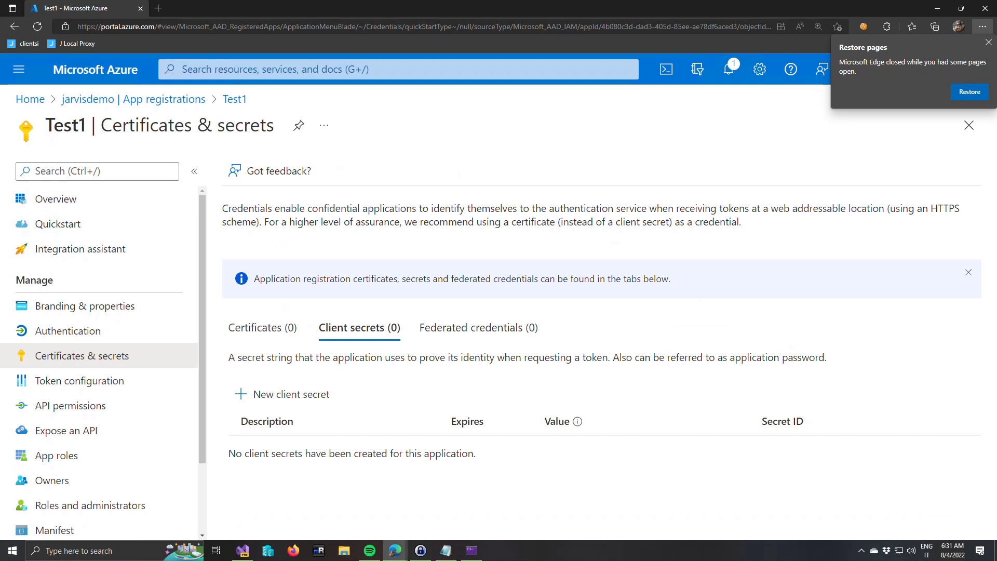
left_click(281, 394)
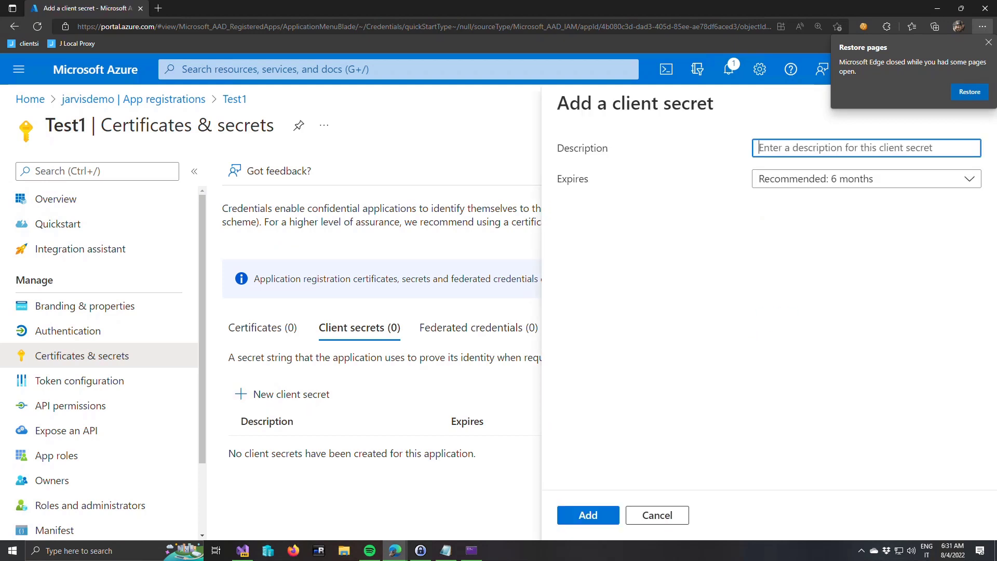
type("secret")
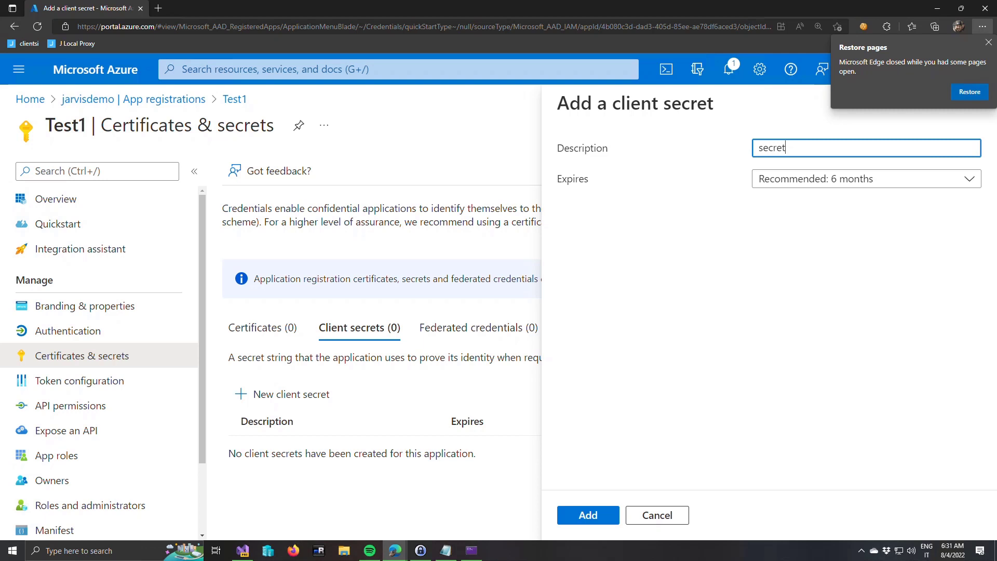
left_click(586, 515)
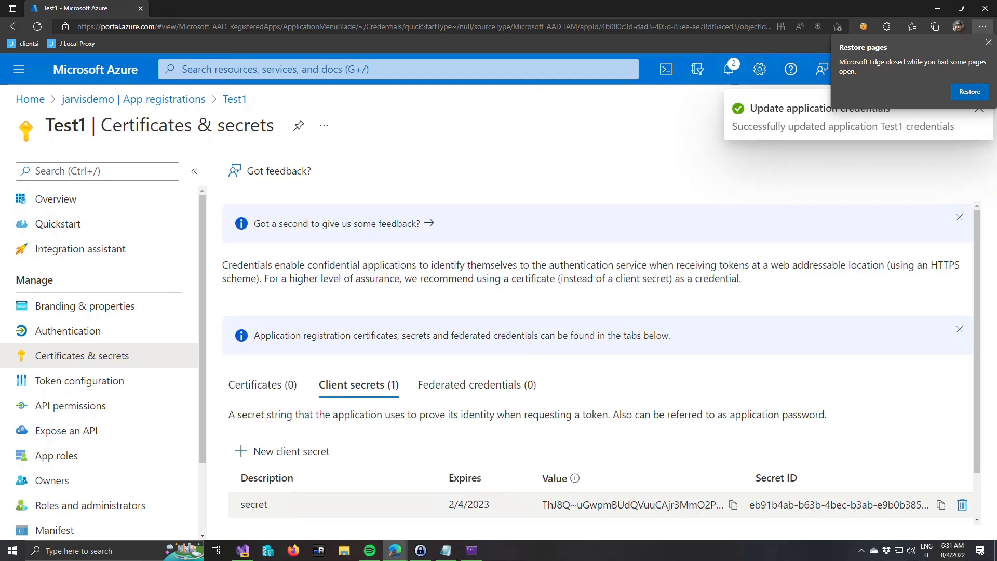
Step: Copy the secret's value into ClientSecret in appsettings.json
left_click(732, 505)
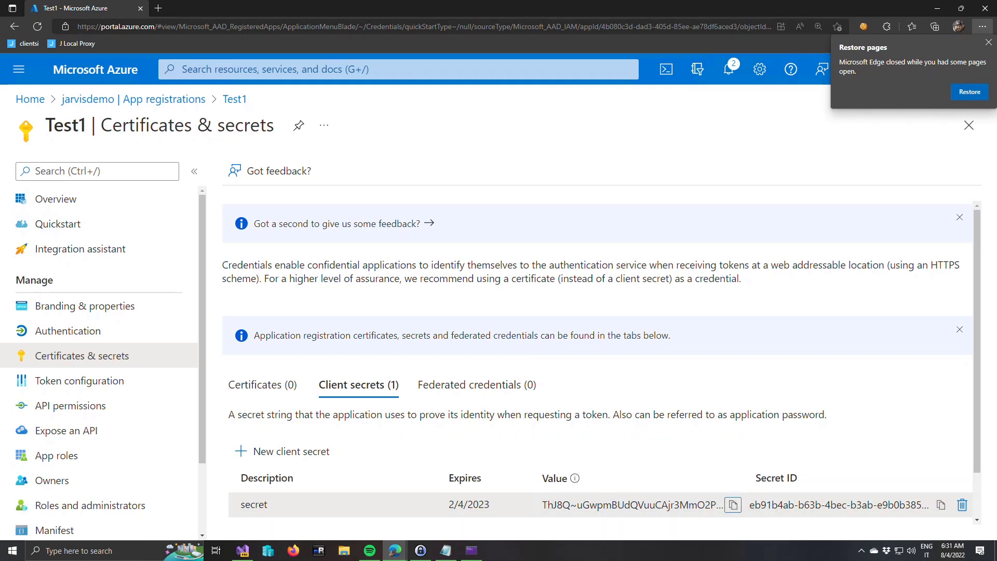
left_click(242, 551)
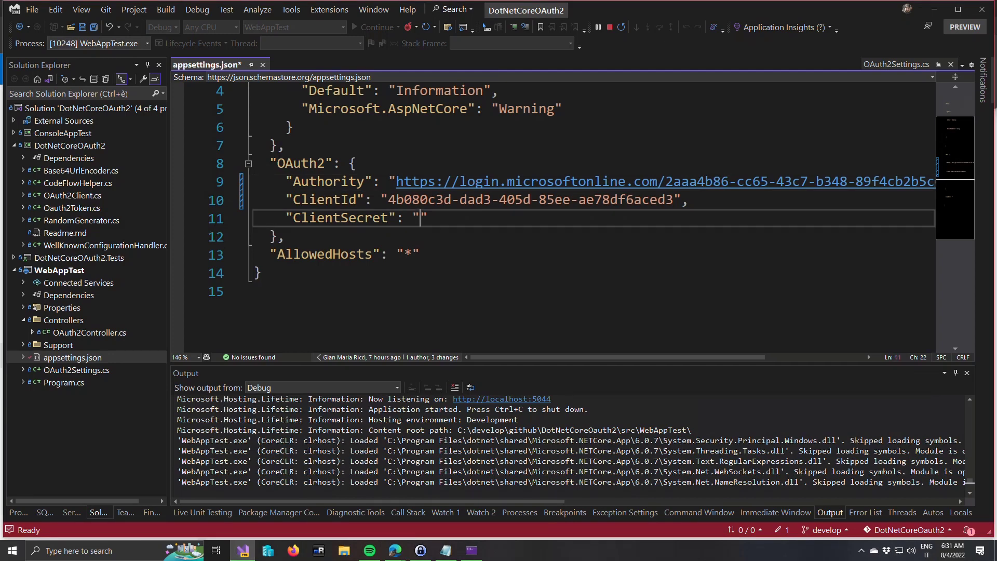
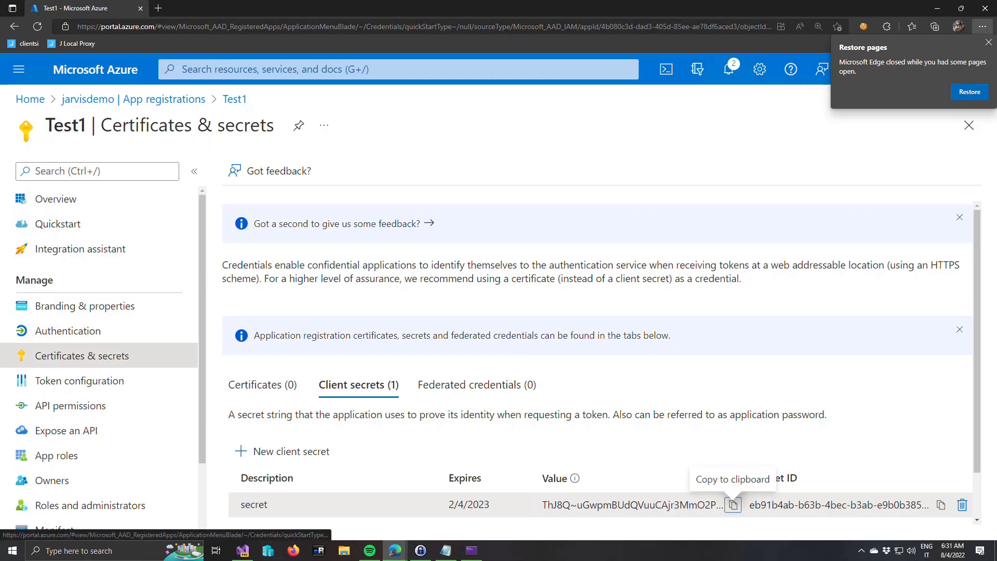
Step: Add the Microsoft Graph delegated permission IMAP.AccessAsUser.All to Test1
left_click(71, 404)
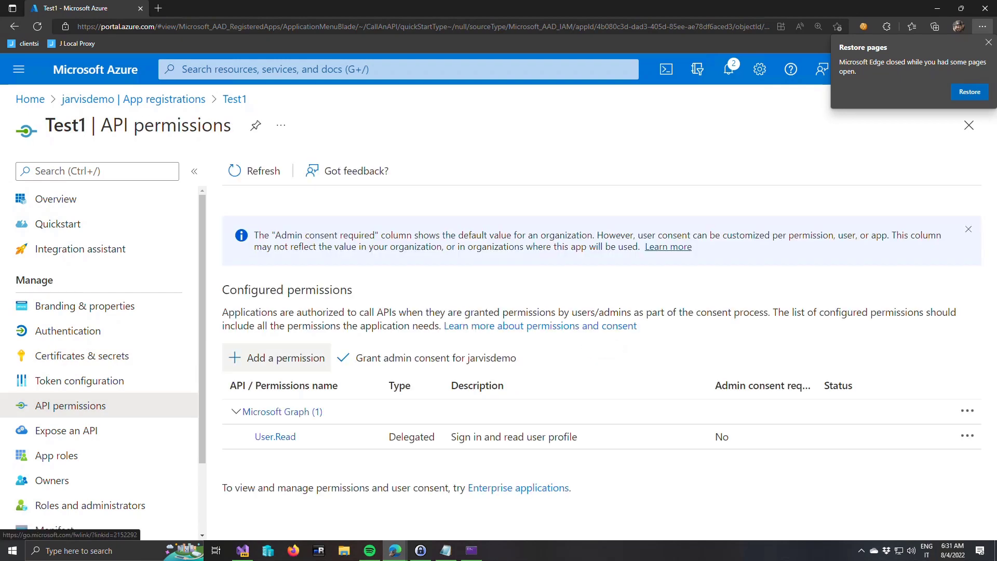
left_click(277, 357)
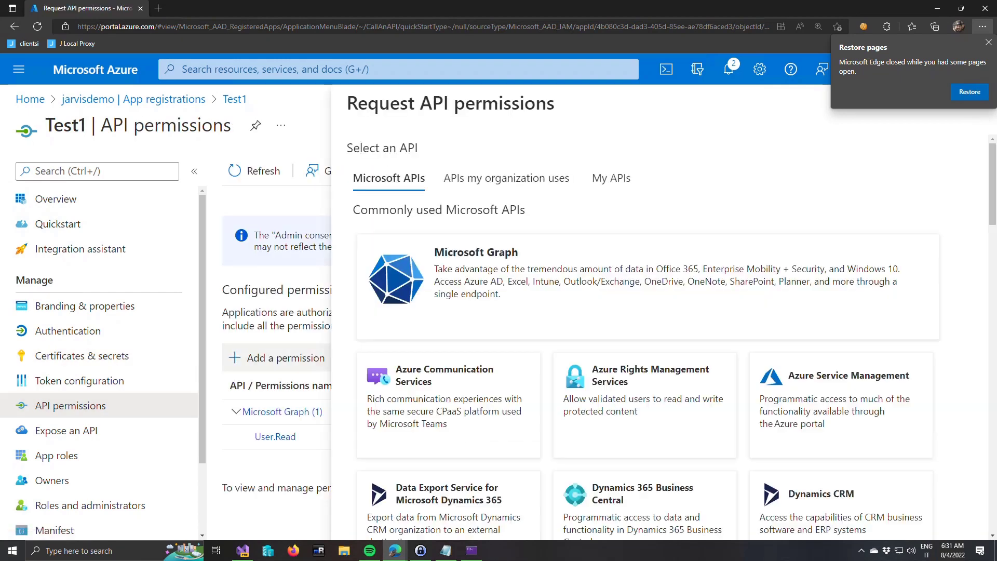
left_click(474, 251)
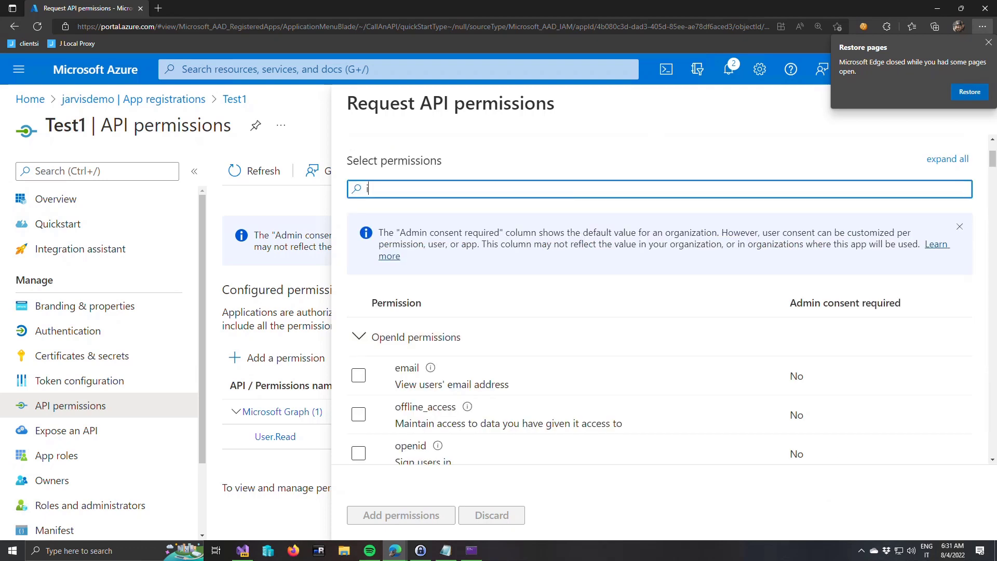
type("ima")
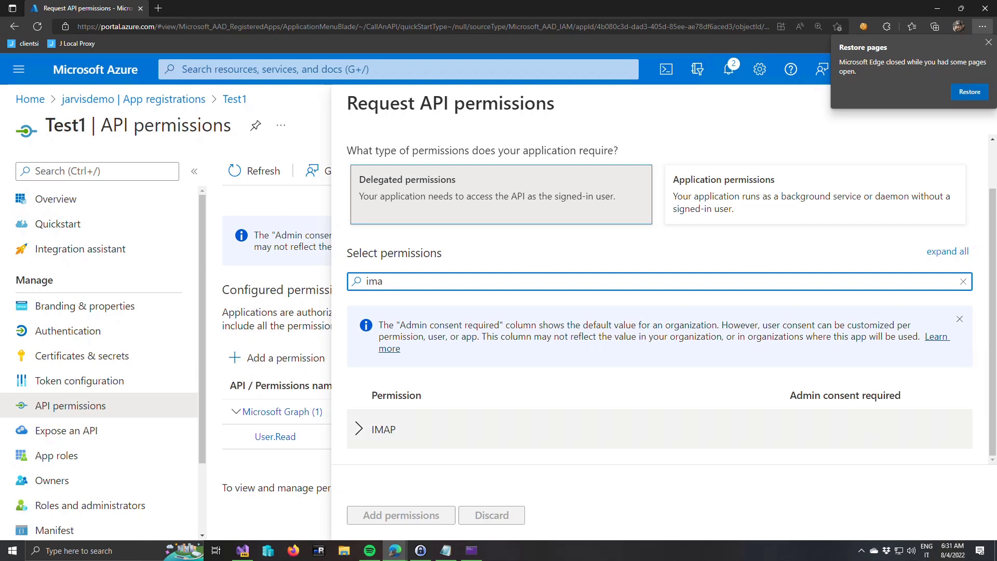
left_click(382, 429)
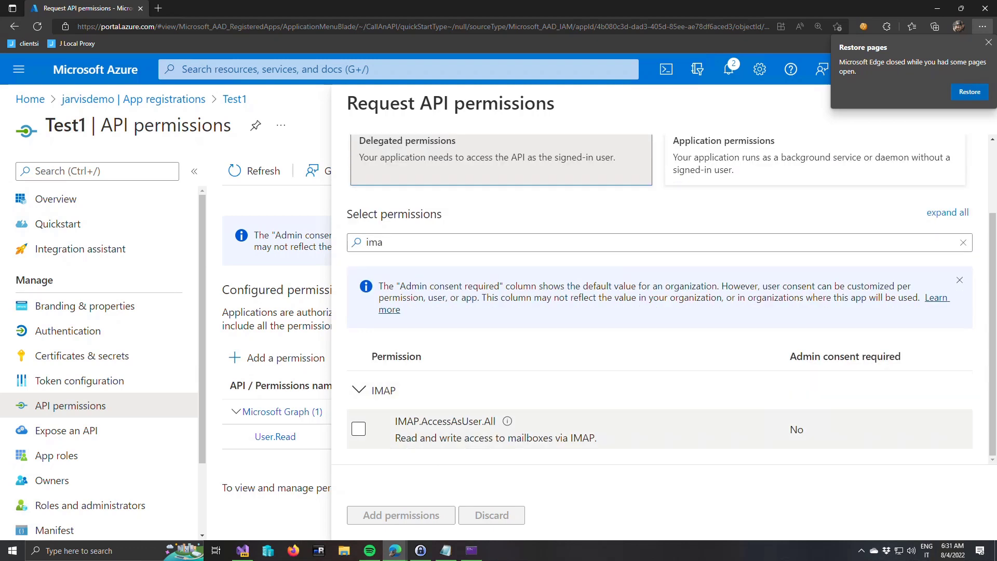
left_click(358, 429)
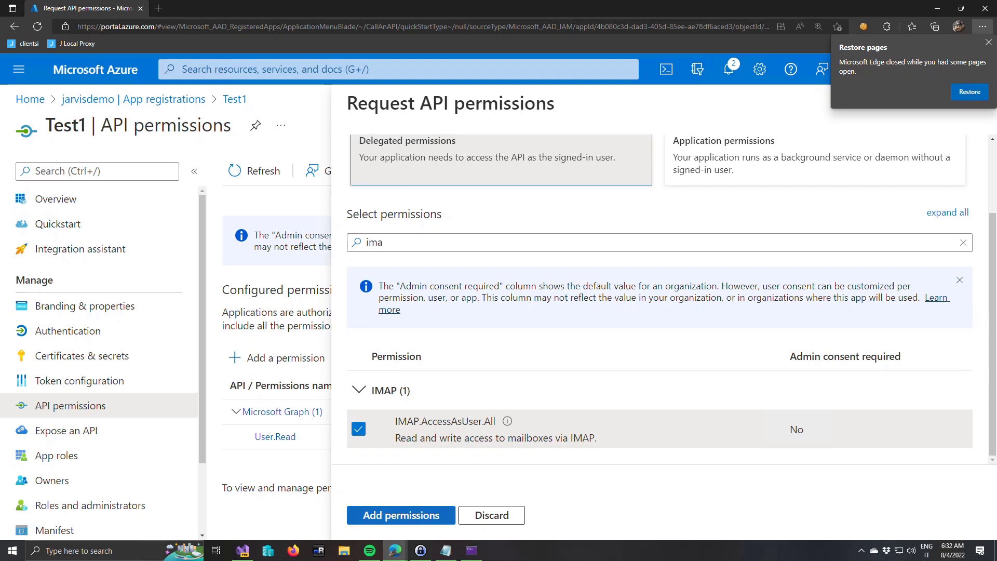
left_click(401, 514)
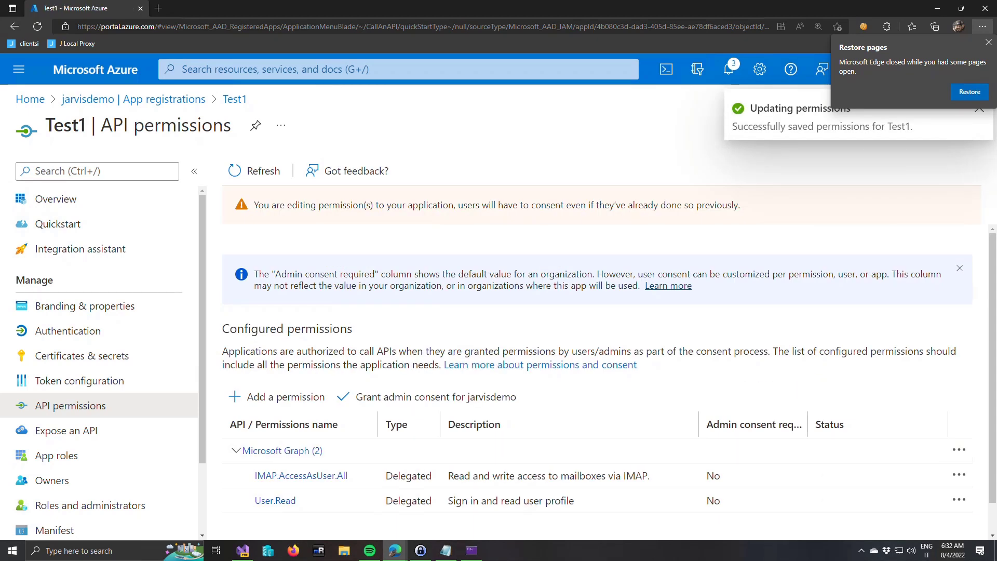
Step: Add the Microsoft Graph delegated permission offline_access to Test1
left_click(283, 395)
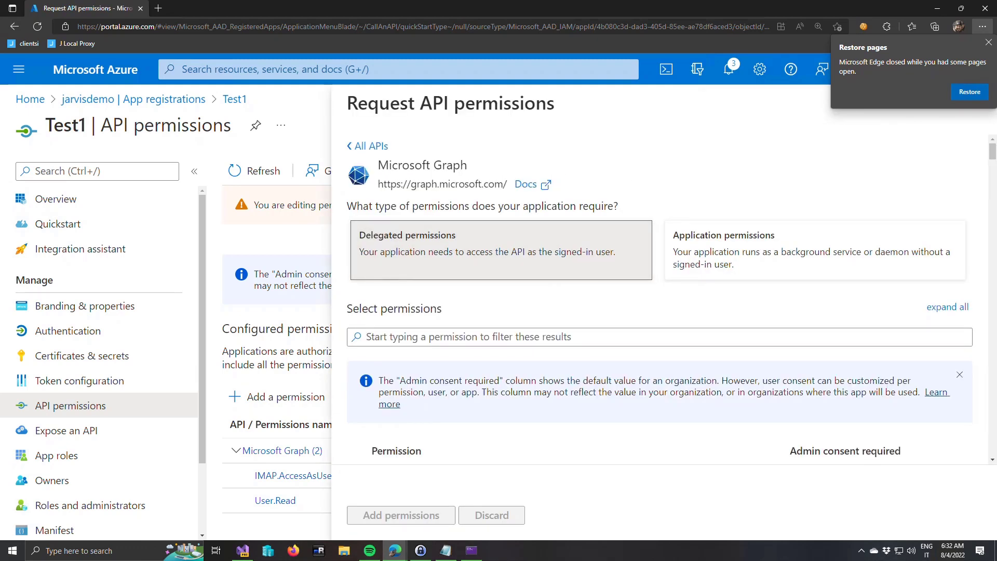
type("p")
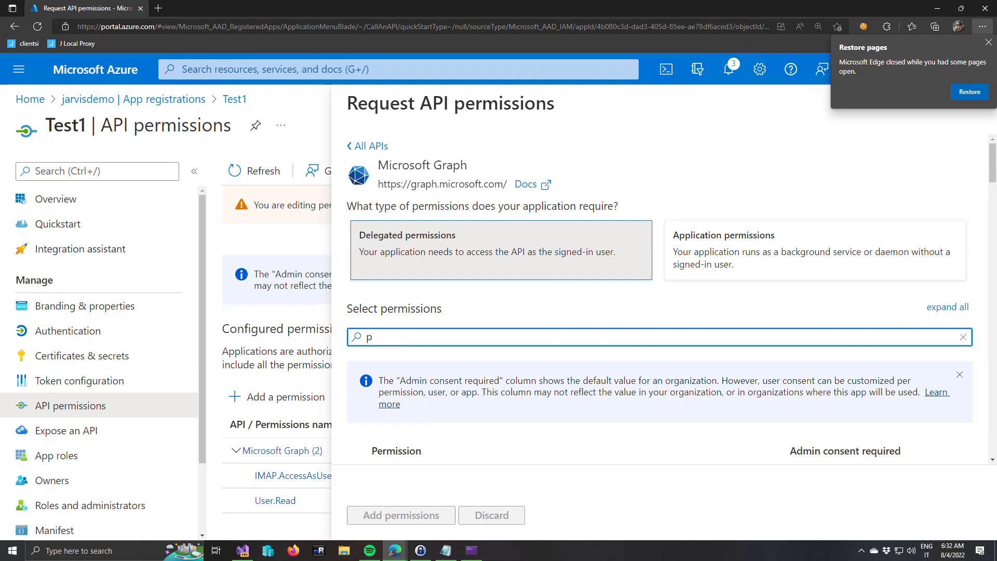
type("offlien")
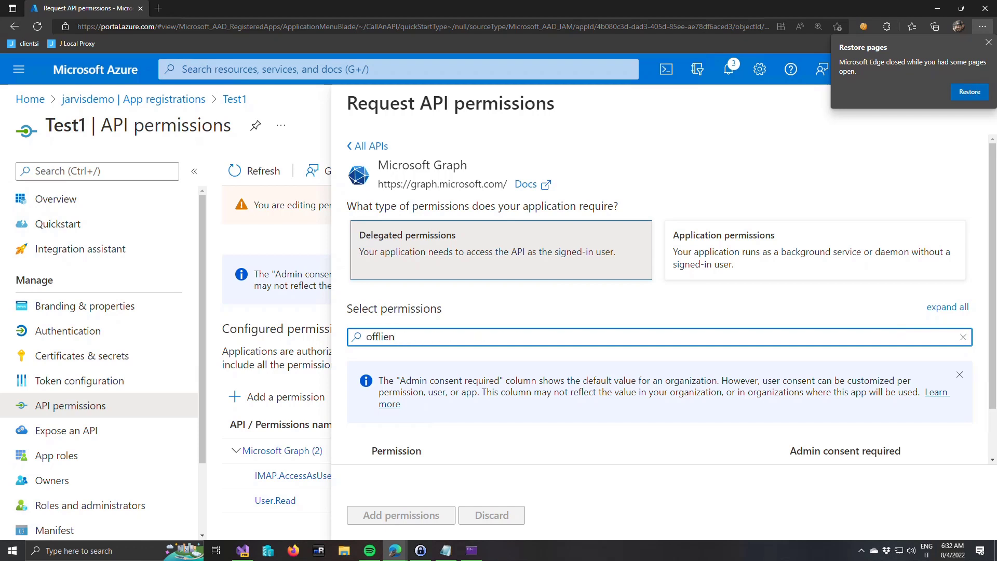
type("offline")
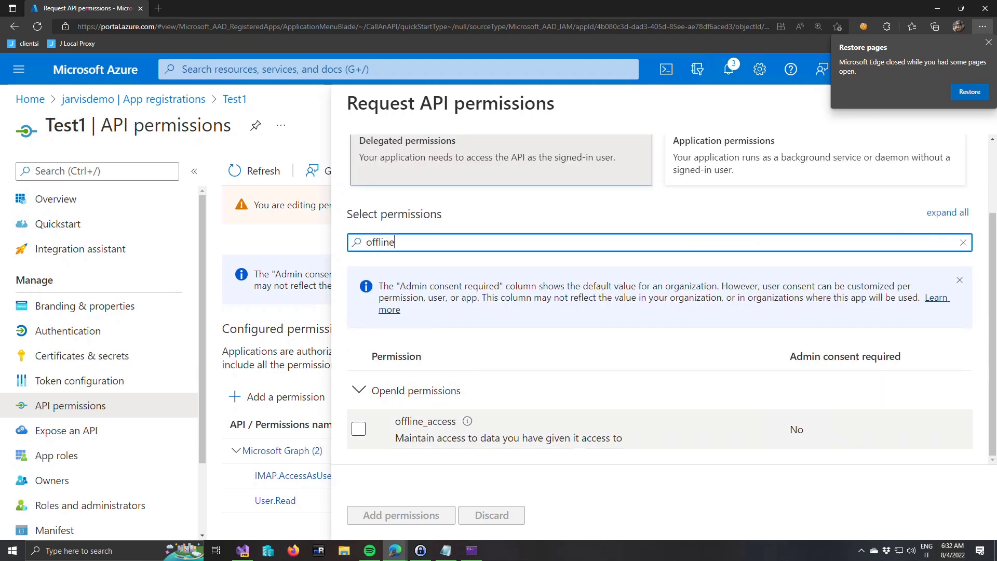
left_click(358, 428)
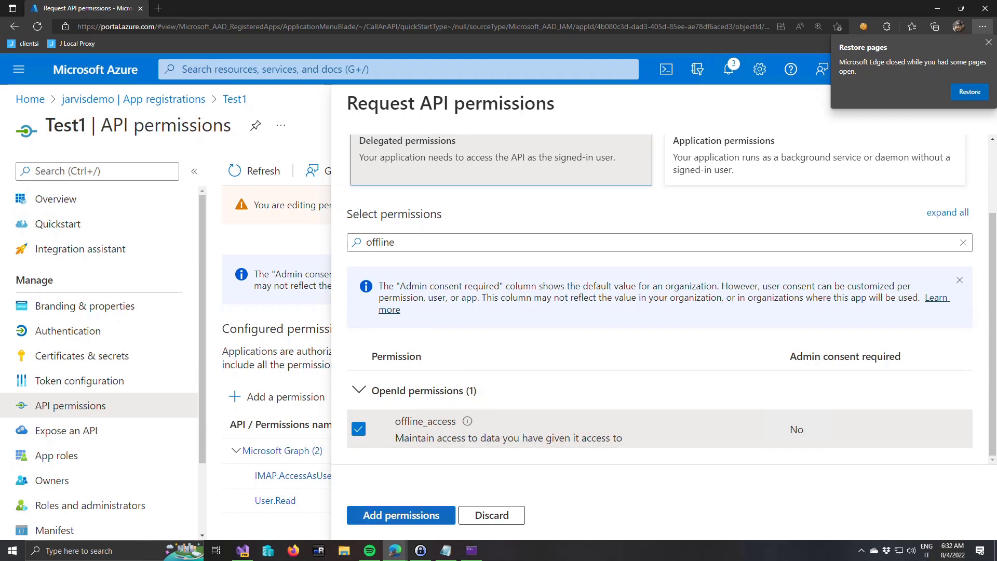
left_click(401, 514)
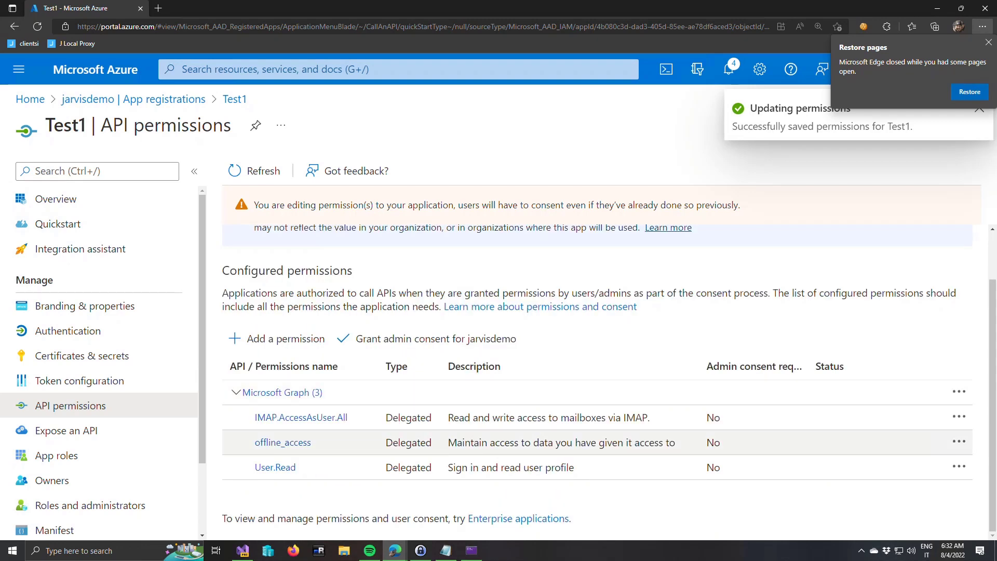
left_click(972, 124)
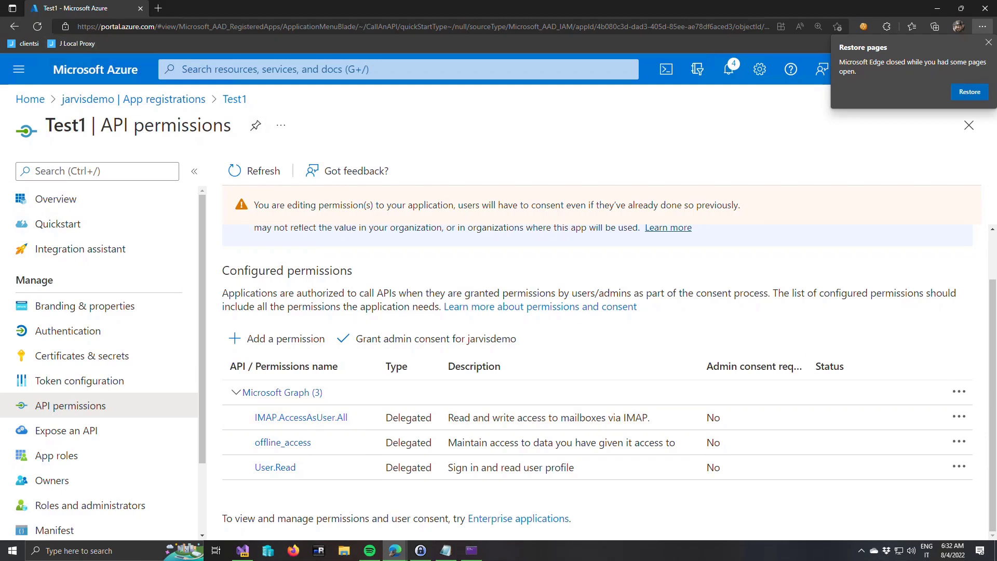
left_click(210, 7)
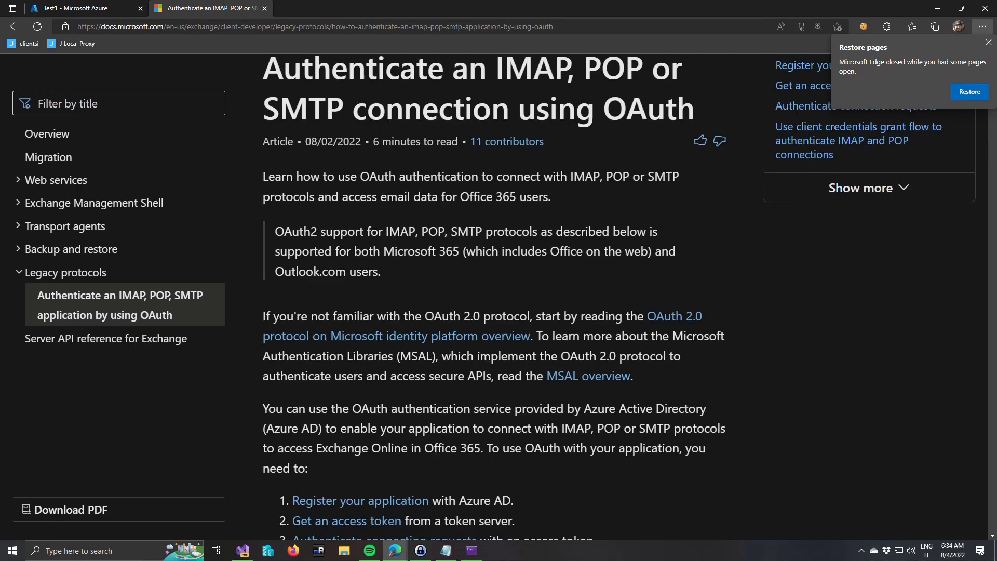
Step: Read the IMAP OAuth docs article down to its scope strings, then return to Visual Studio
scroll("down", 3)
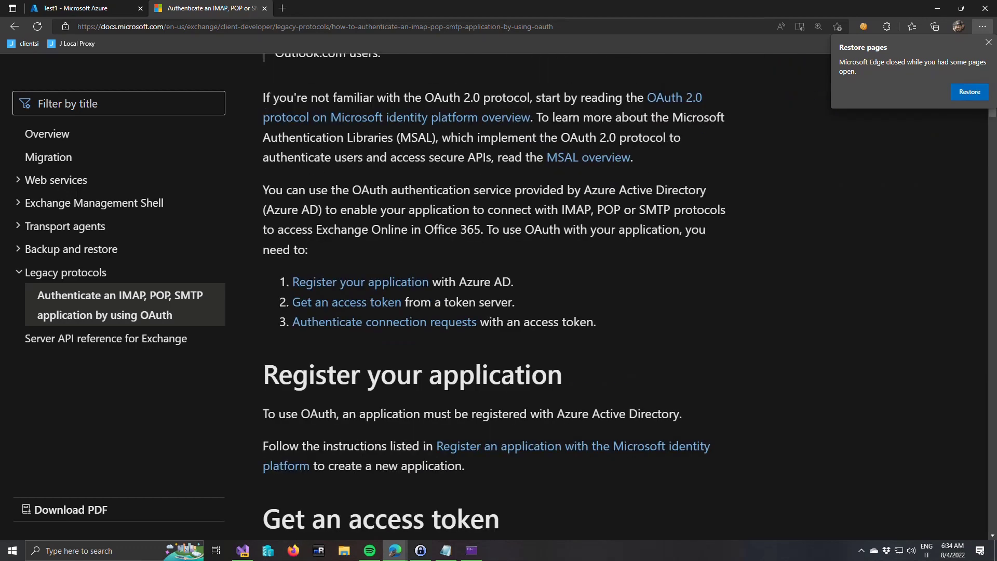
mouse_move(106, 339)
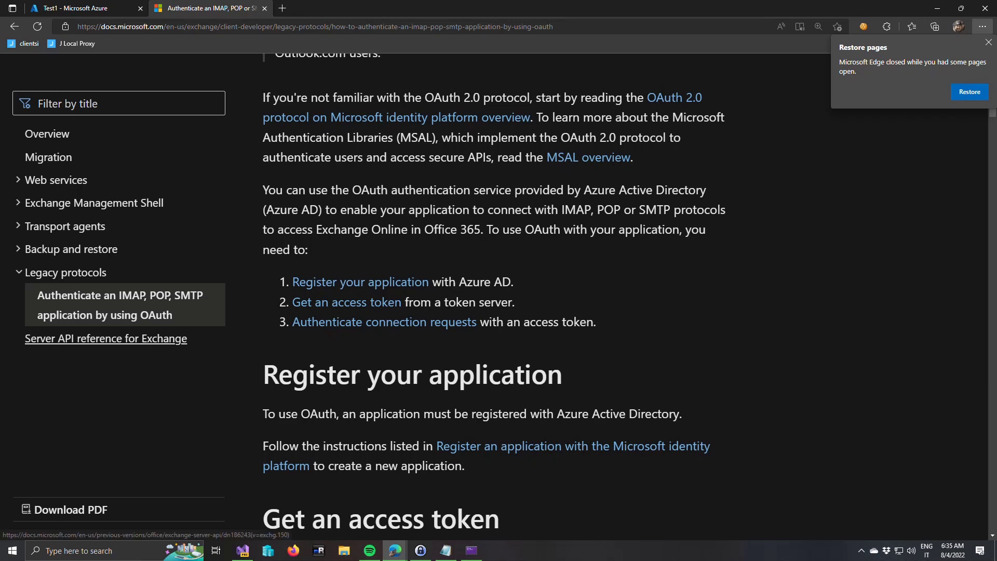
scroll("down", 3)
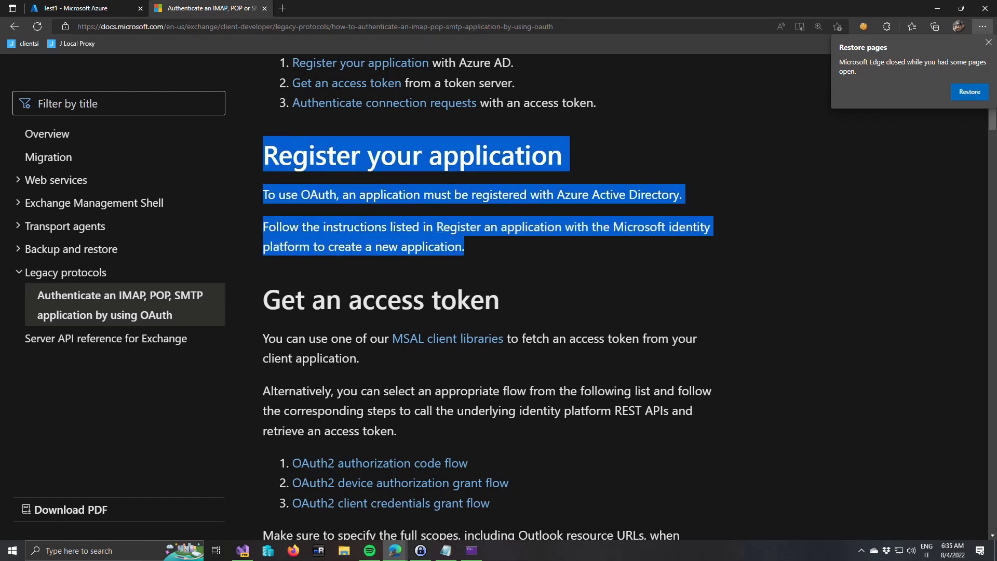
mouse_move(380, 299)
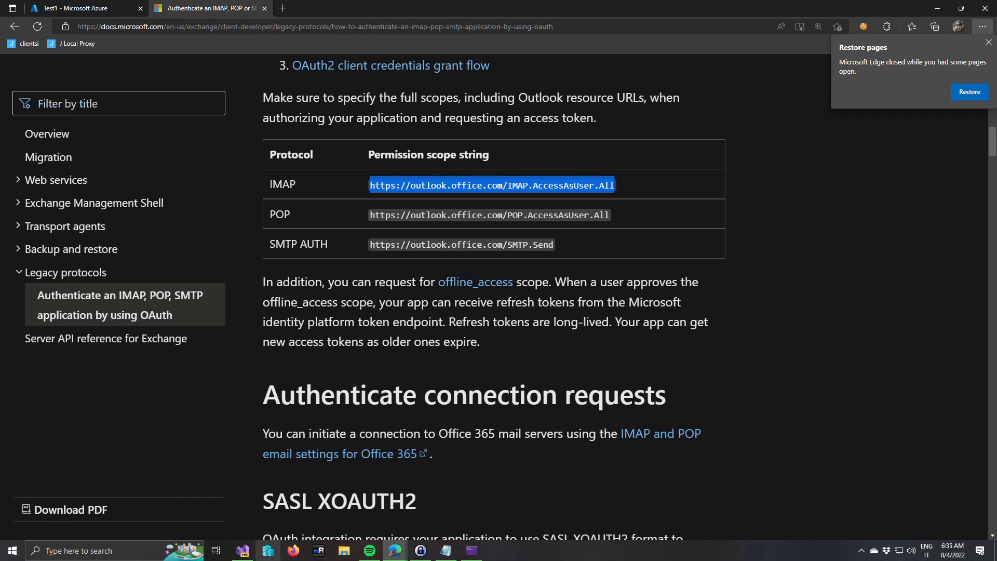
left_click(240, 550)
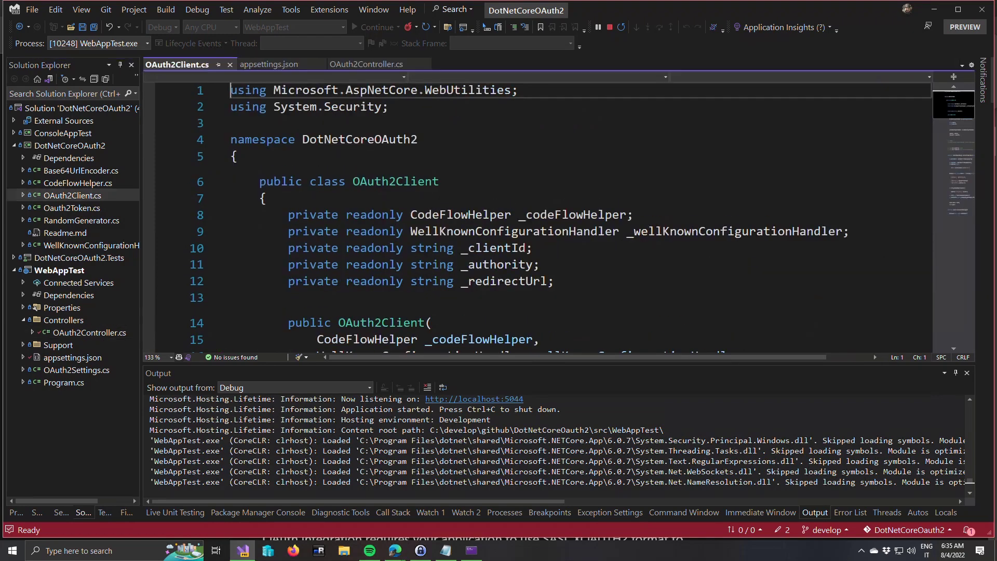
Step: Review OAuth2Controller.cs's TriggerLogin action and its IMAP.AccessAsUser.All scope URL
scroll("down", 3)
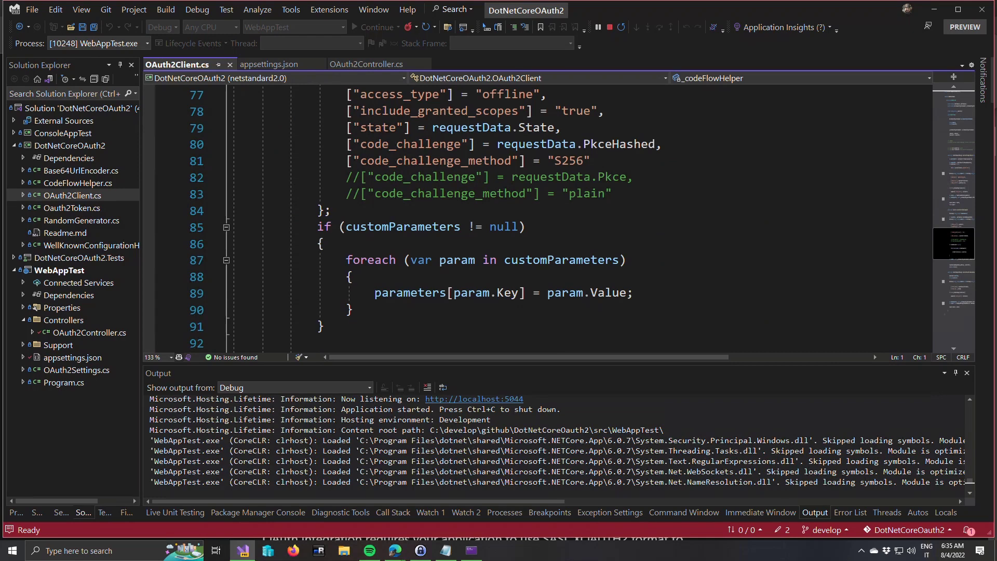
left_click(365, 64)
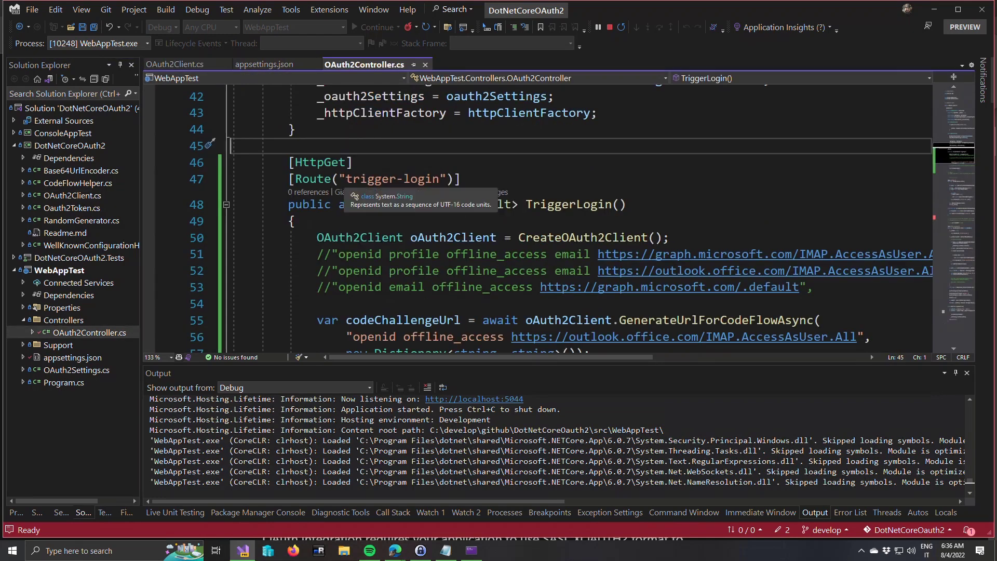
double_click(391, 178)
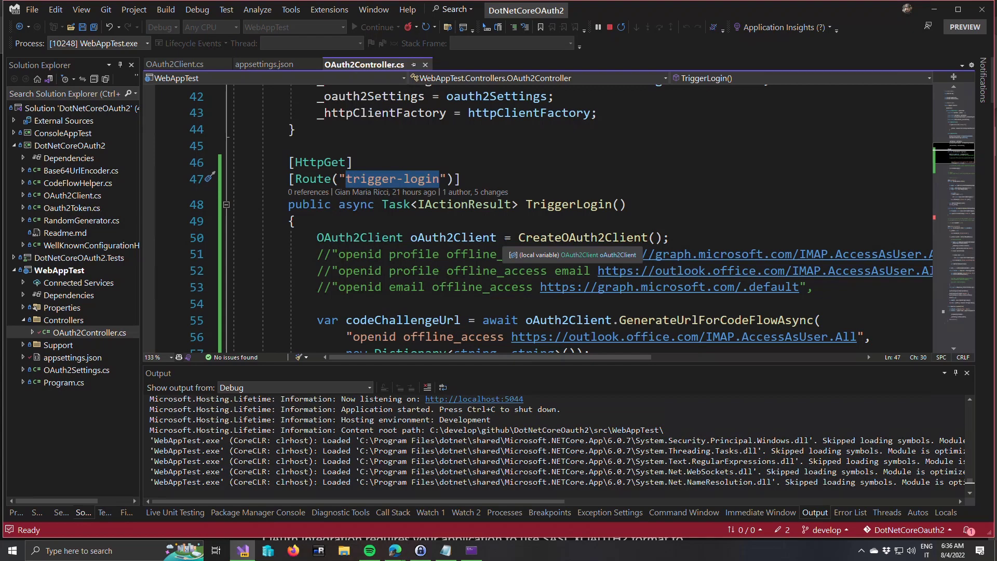
mouse_move(572, 254)
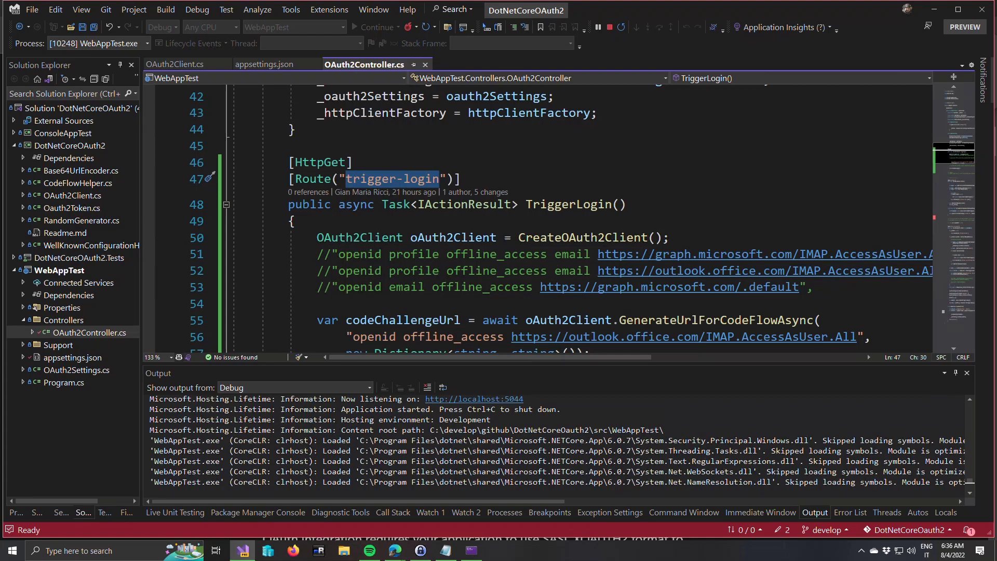
scroll("down", 3)
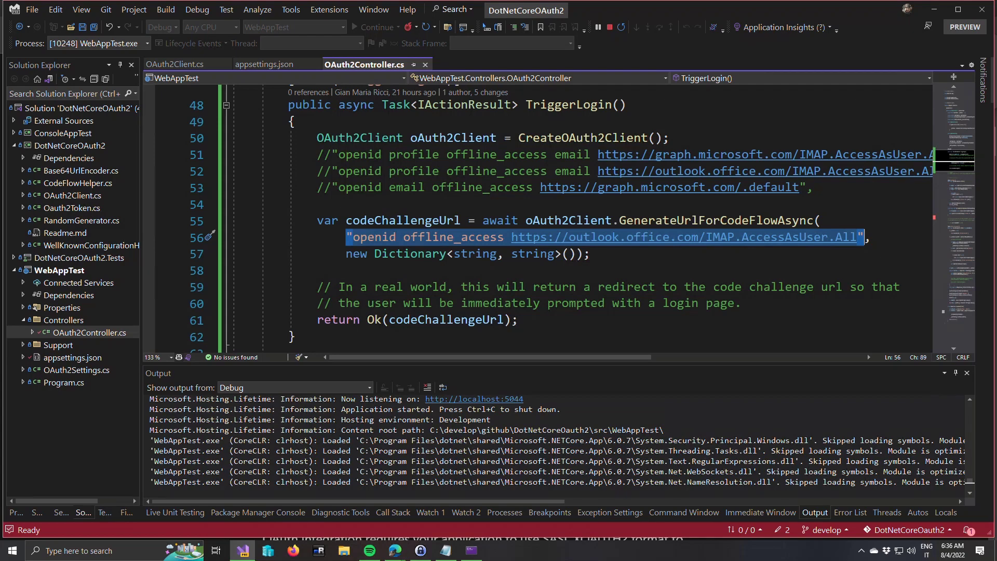
mouse_move(409, 253)
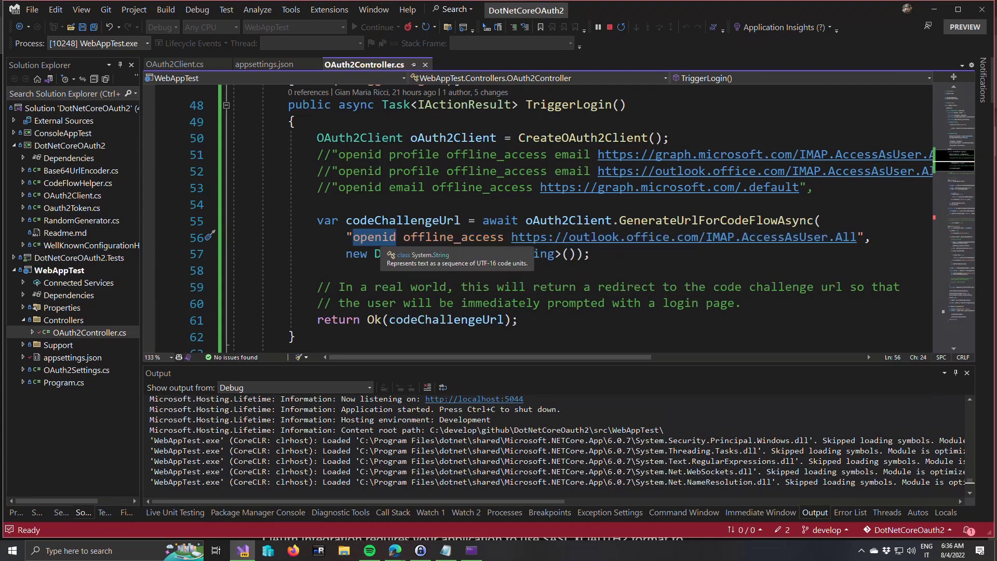
left_click_drag(373, 237, 503, 236)
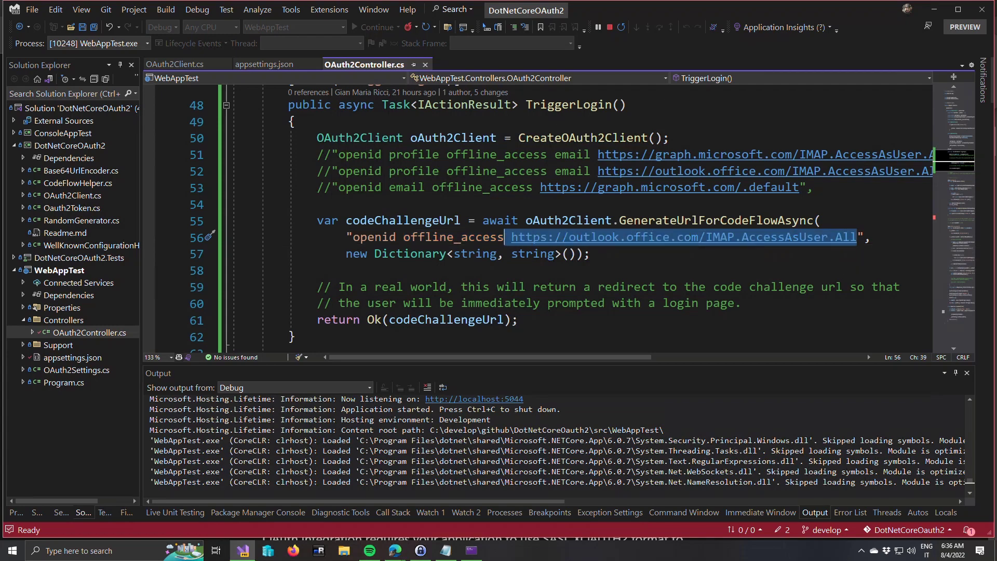
mouse_move(684, 237)
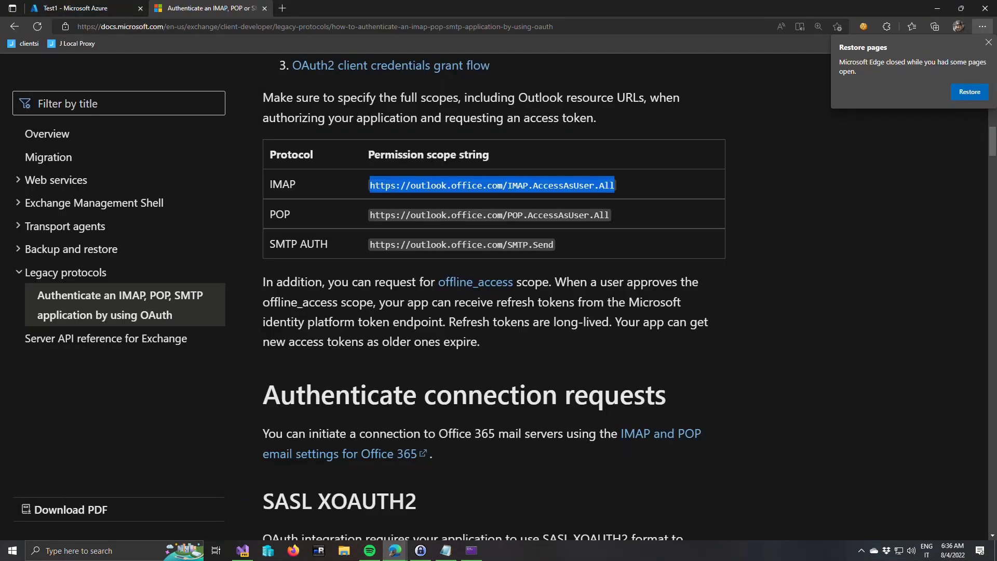
Step: Open a blank new browser tab beside Swagger UI
left_click(241, 551)
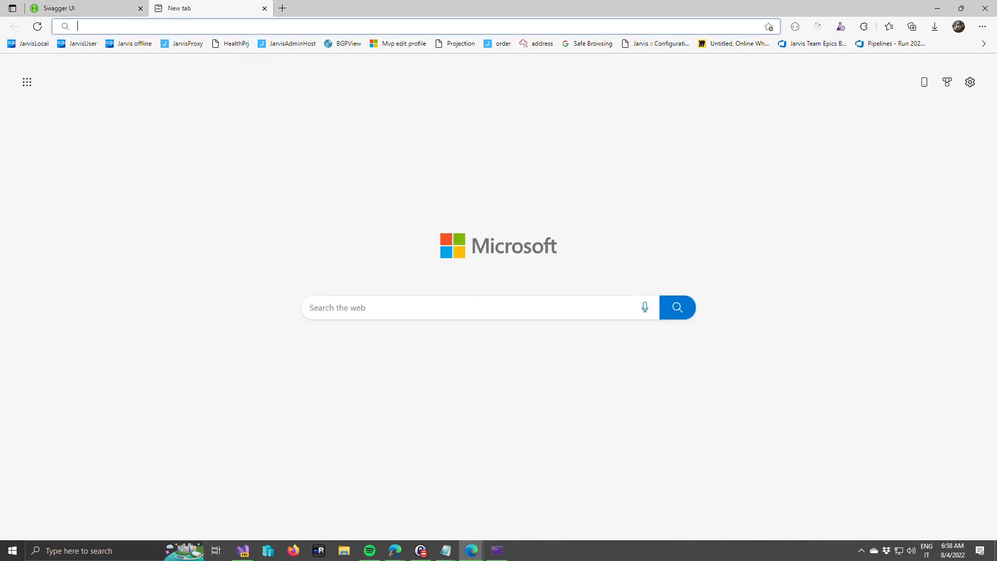
type("https://localhost:7044/OAuth2/trigger-login")
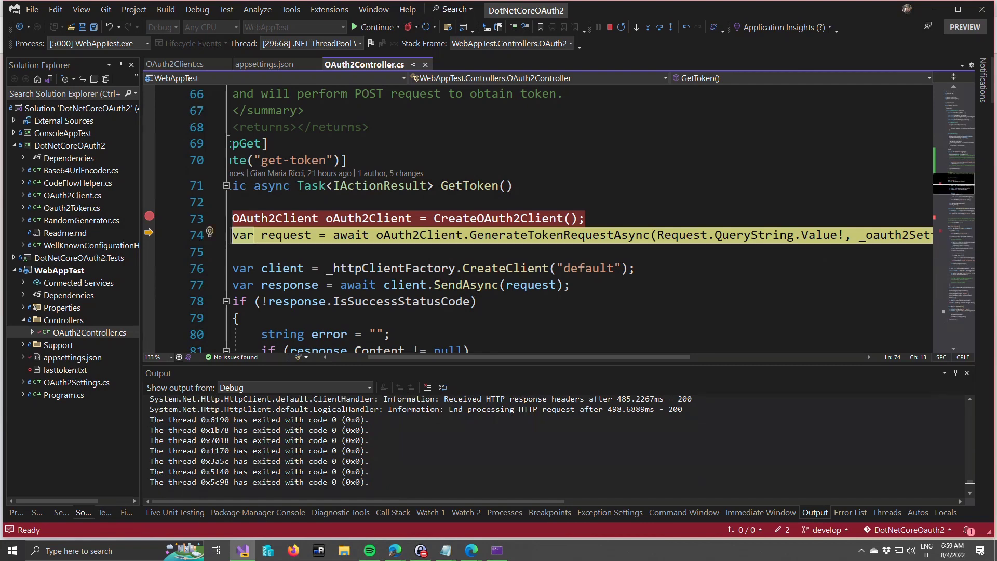
Step: Step through GetToken's token POST, response check and token storage with F10
key("F10")
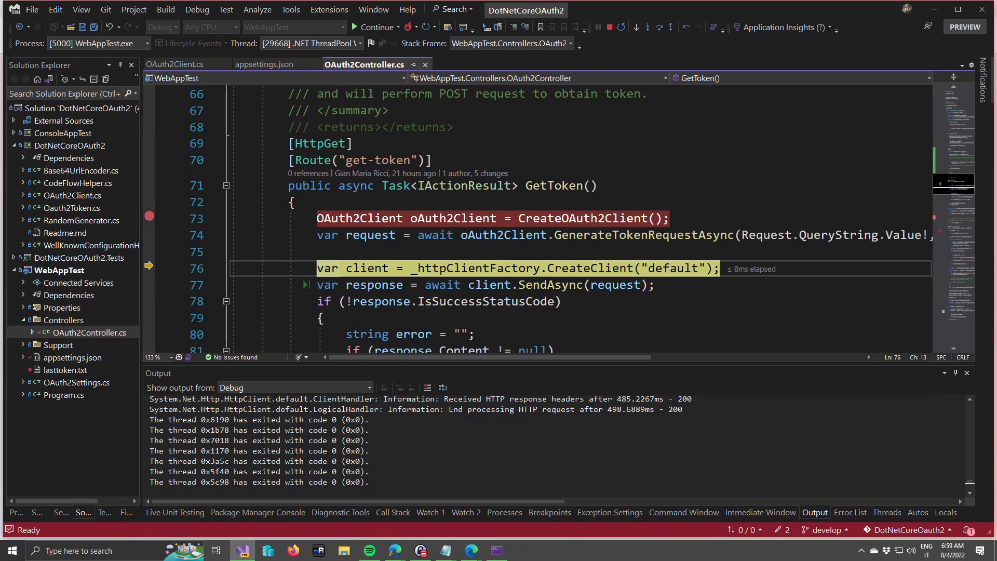
key("F10")
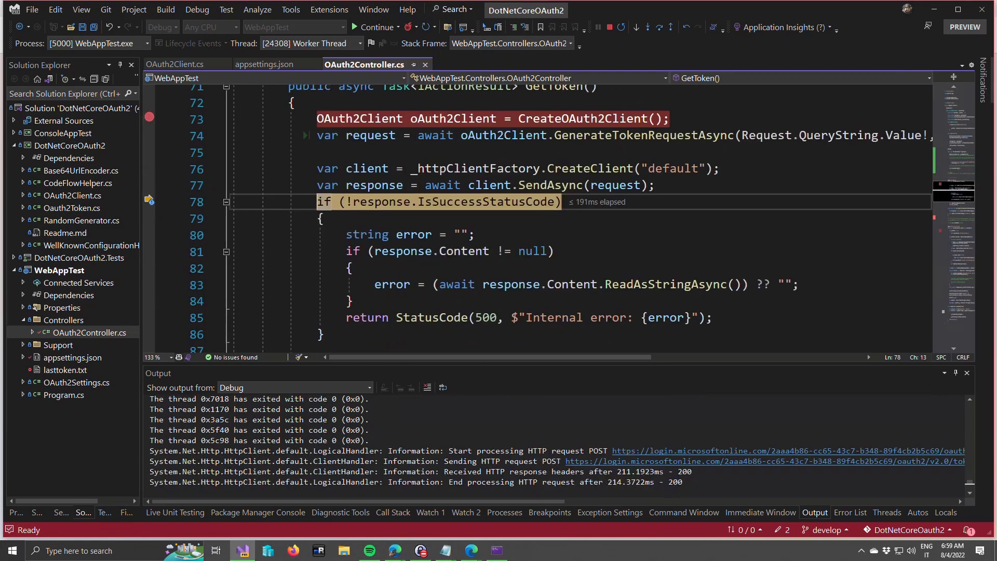
key("F10")
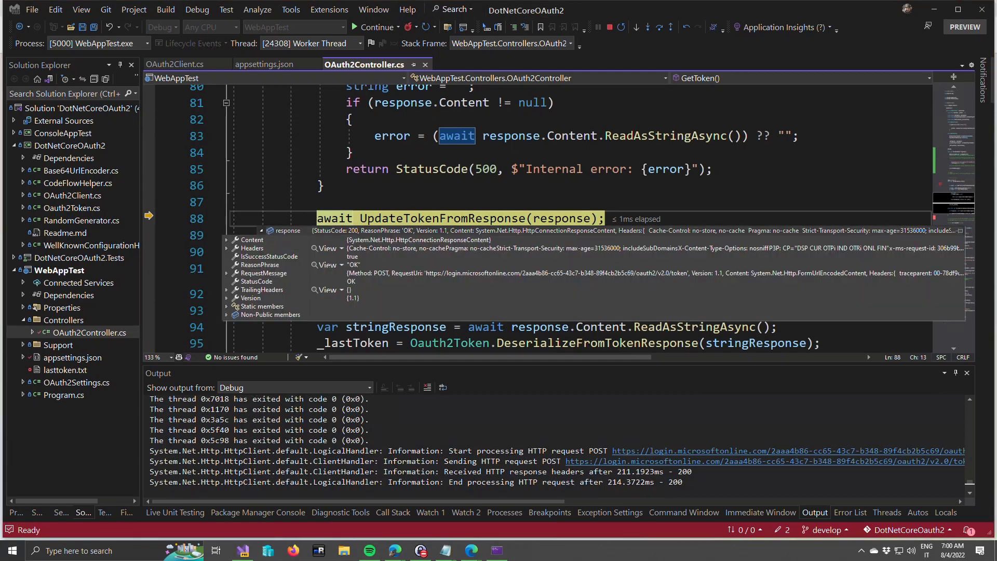
key("F10")
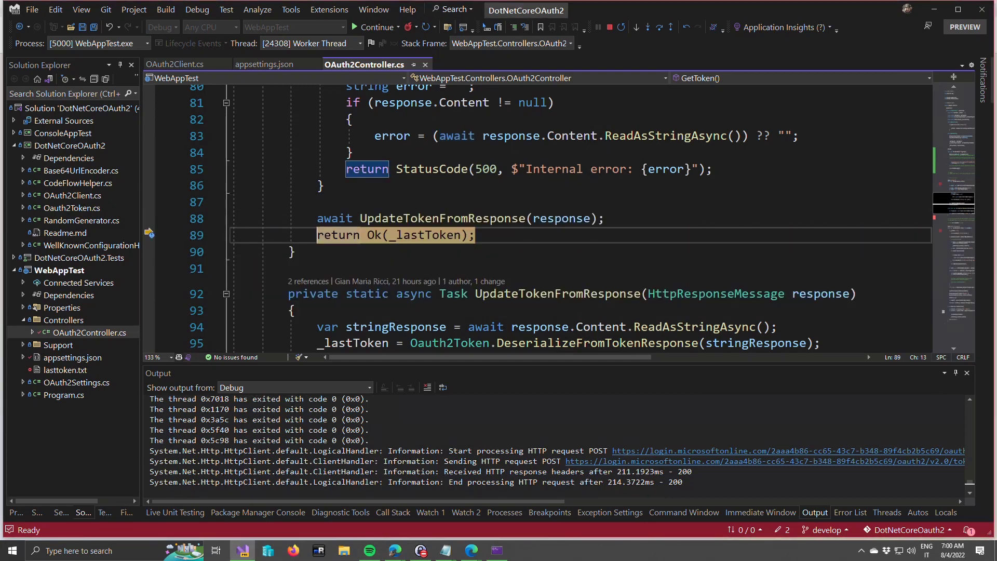
mouse_move(407, 235)
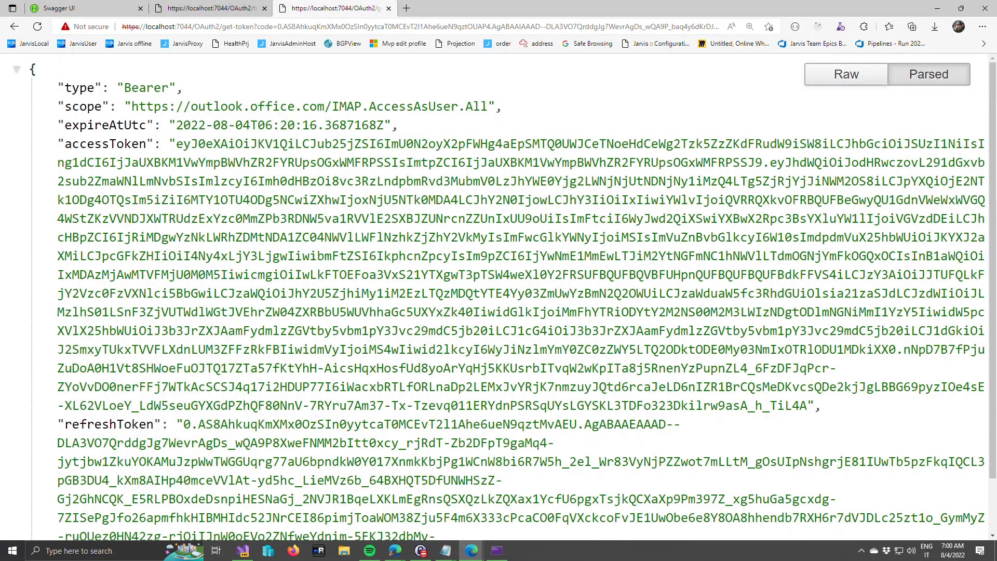
Step: Inspect the expireAtUtc and accessToken values in the token JSON, then return to Visual Studio
left_click_drag(177, 124, 238, 125)
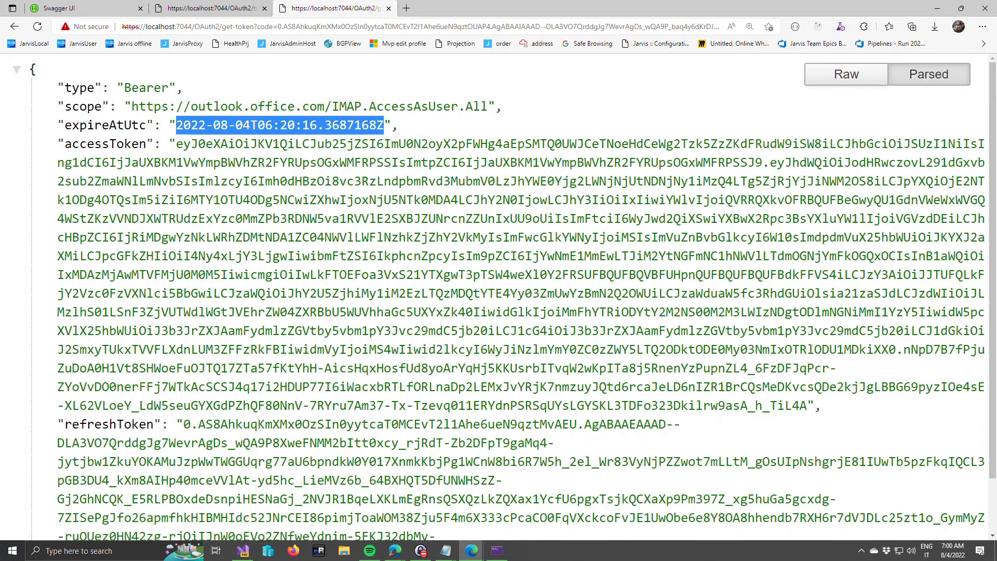
left_click_drag(195, 142, 438, 406)
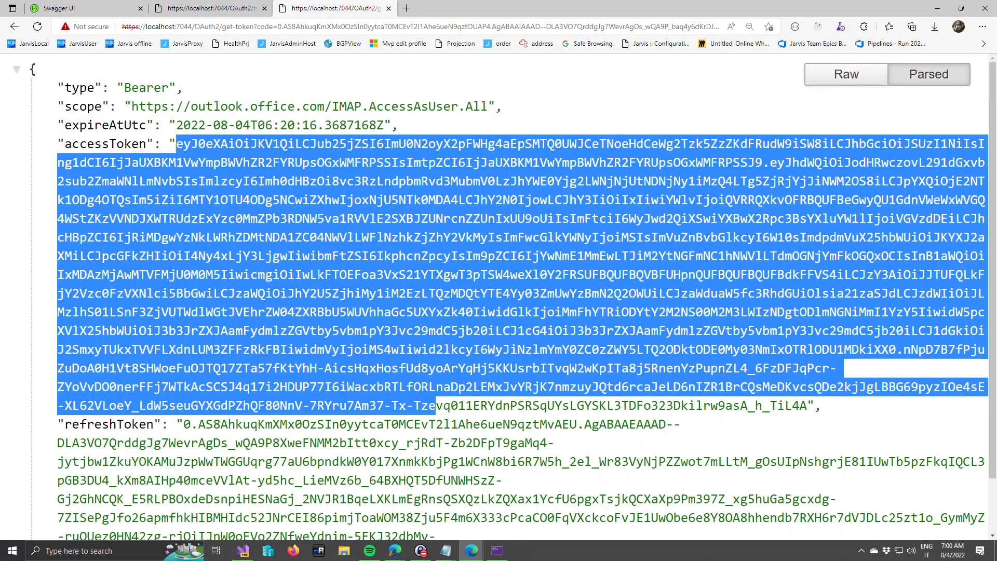
scroll("down", 3)
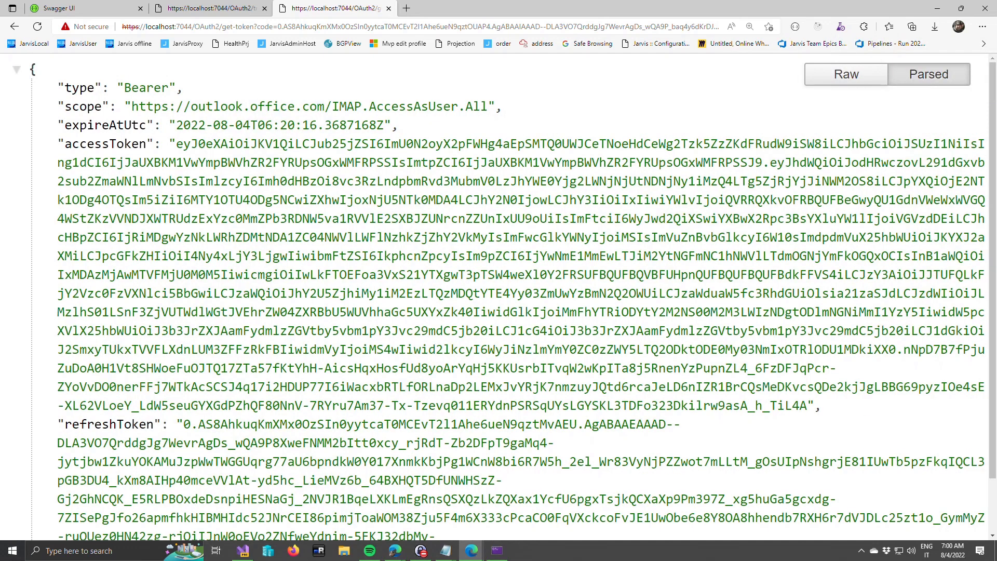
left_click_drag(194, 144, 448, 381)
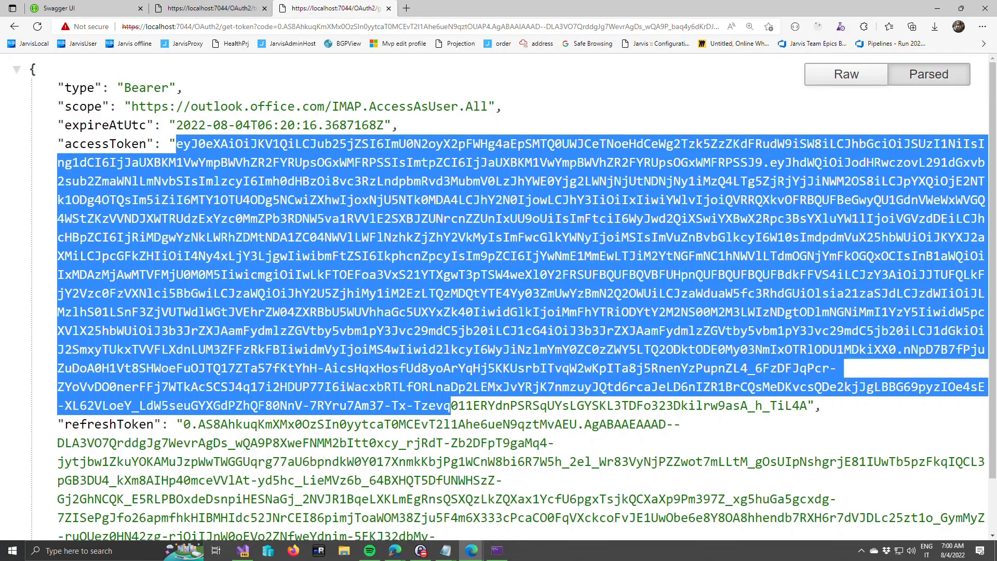
left_click(240, 551)
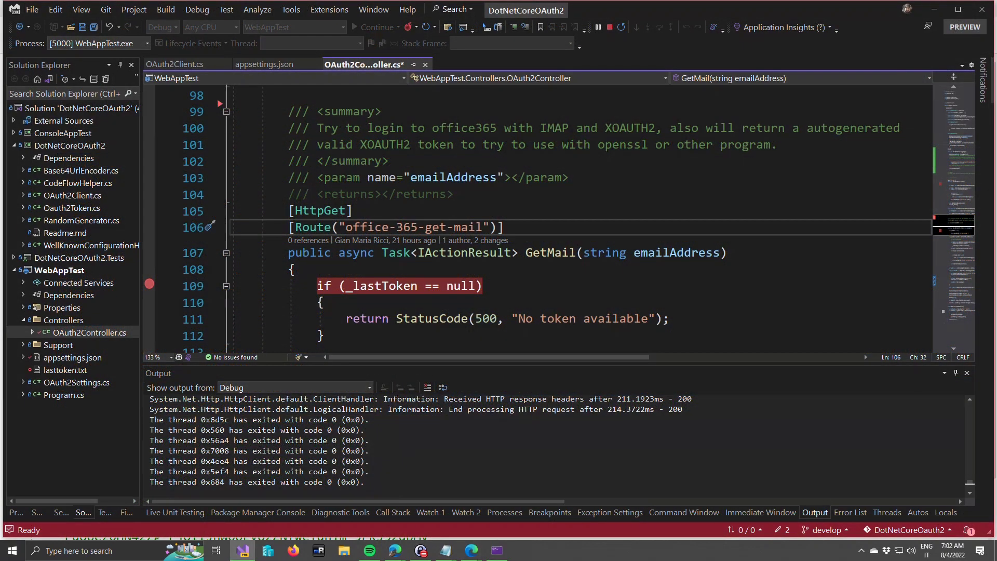
Step: Place the cursor in GetMail and dismiss the 'source file has changed' warning with OK
left_click(453, 228)
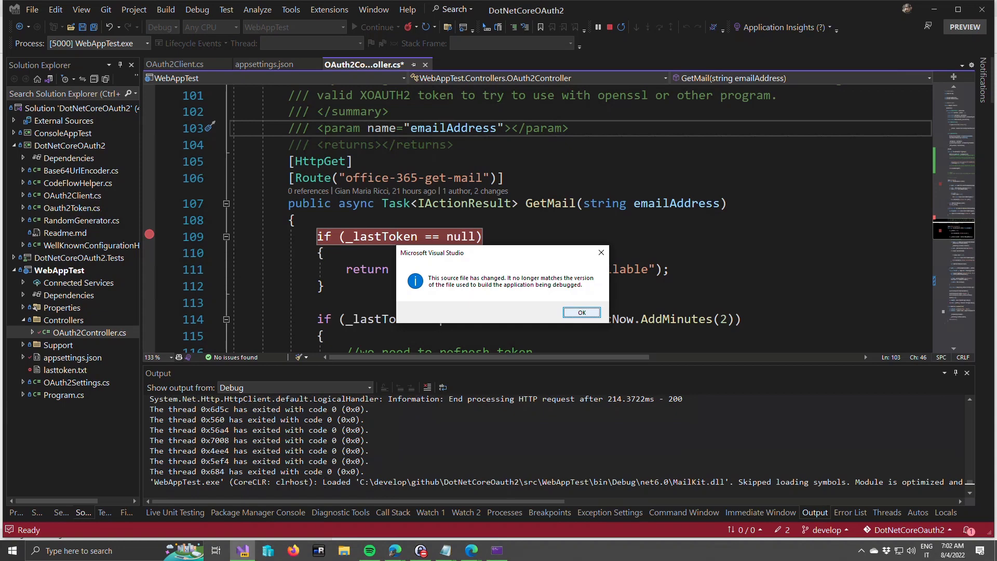
left_click(579, 313)
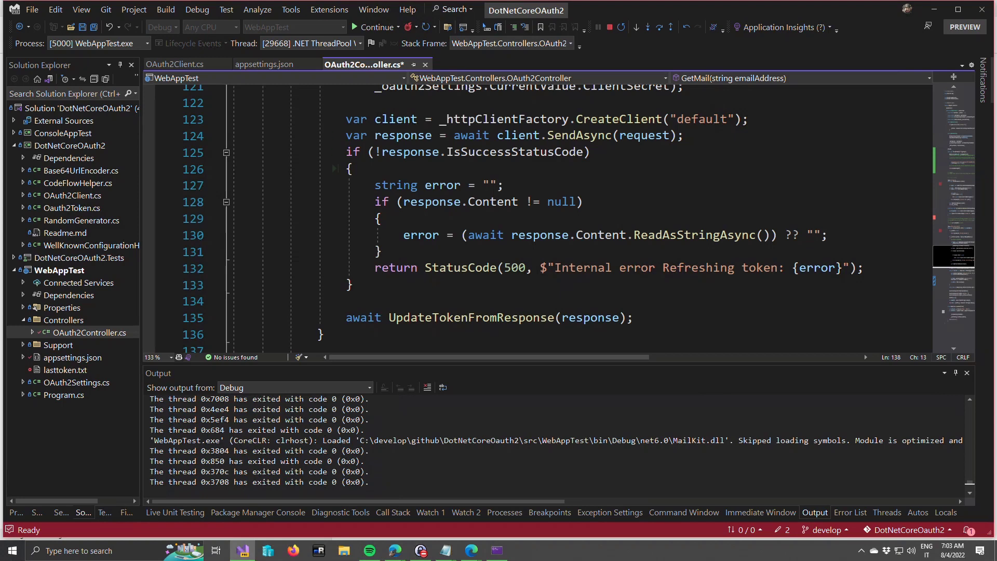
Step: Step over the token refresh block in GetMail with F10
key("F10")
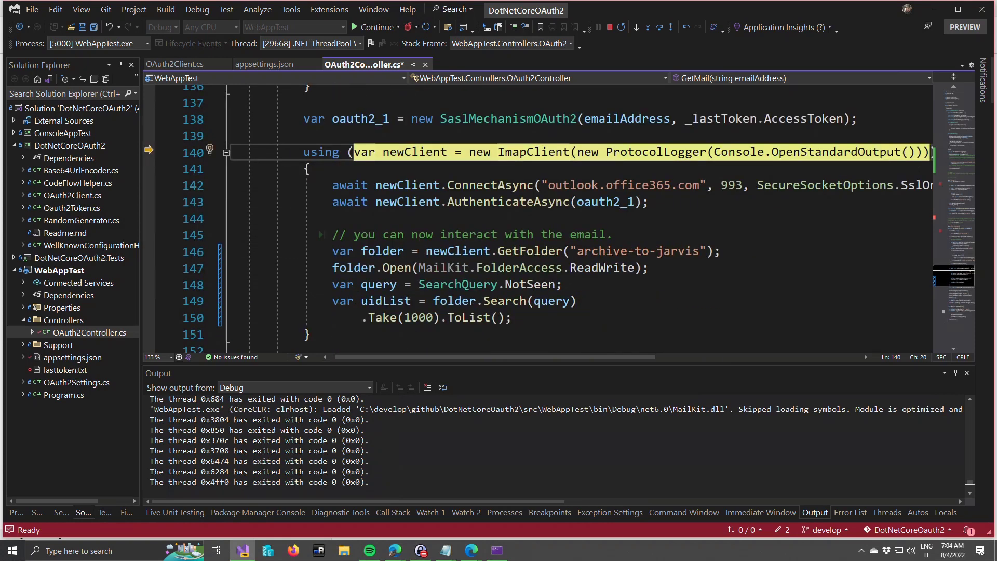
Step: Step over ConnectAsync, AuthenticateAsync, GetFolder, Open and Search, finding one unseen message, then return to the docs
key("F10")
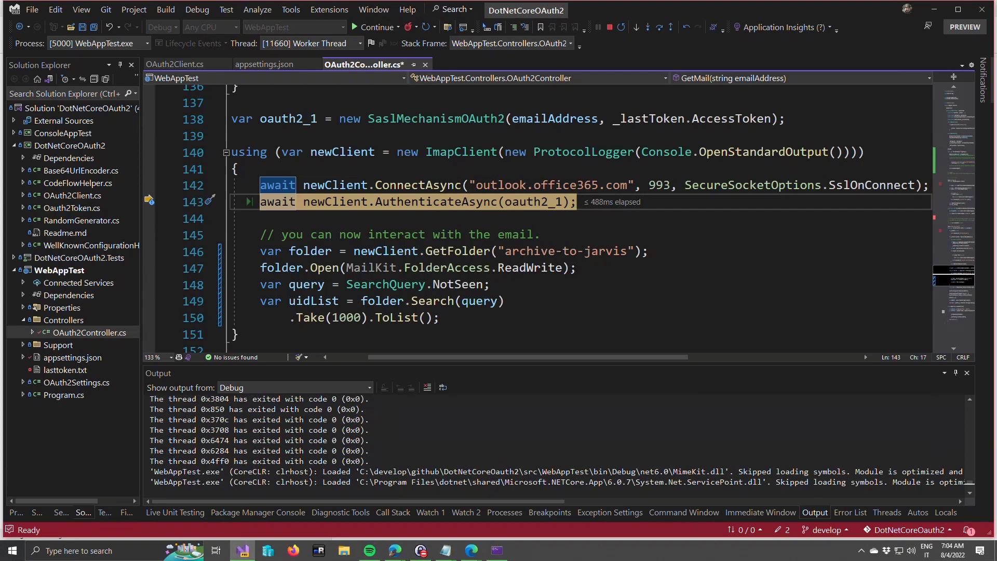
key("F10")
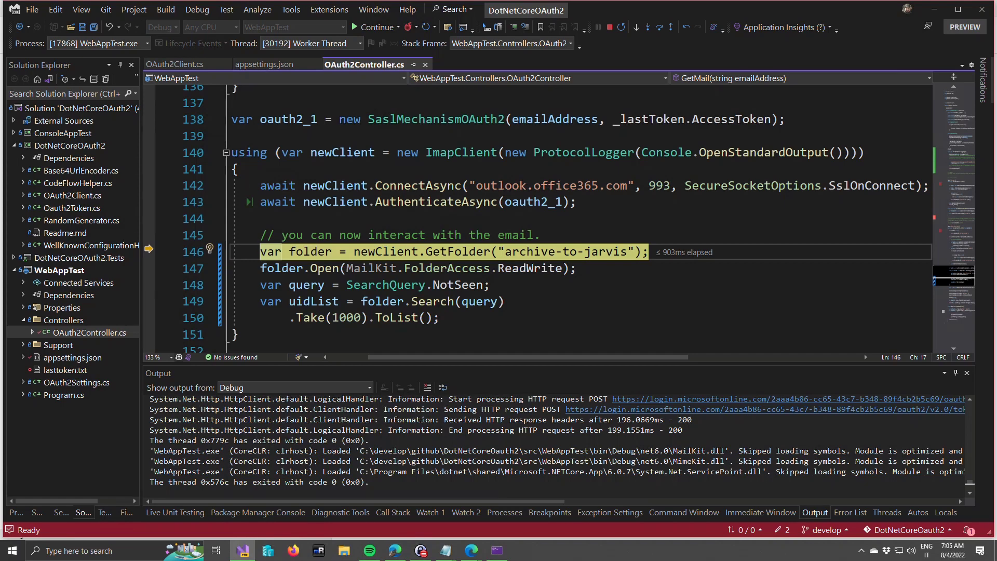
key("F10")
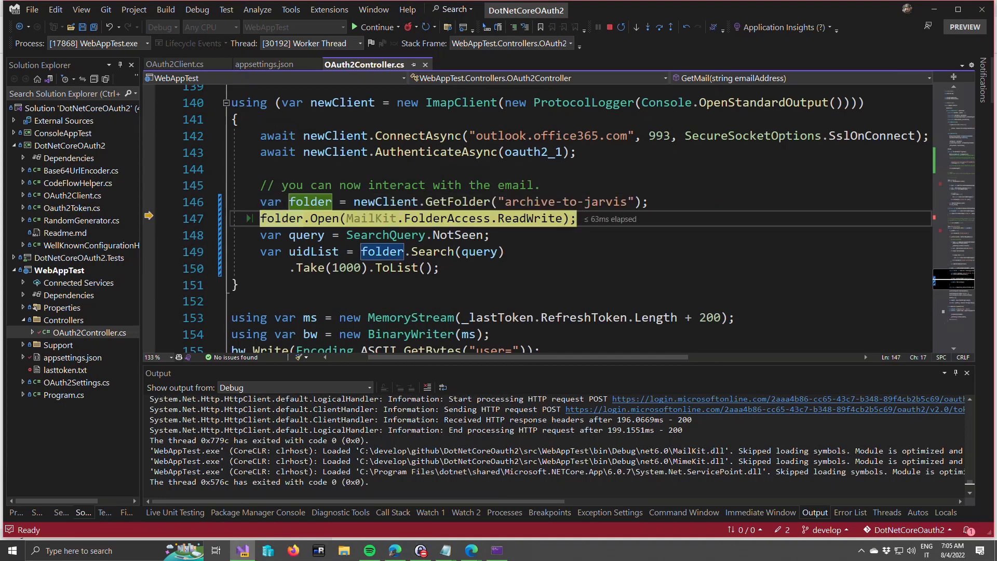
key("F10")
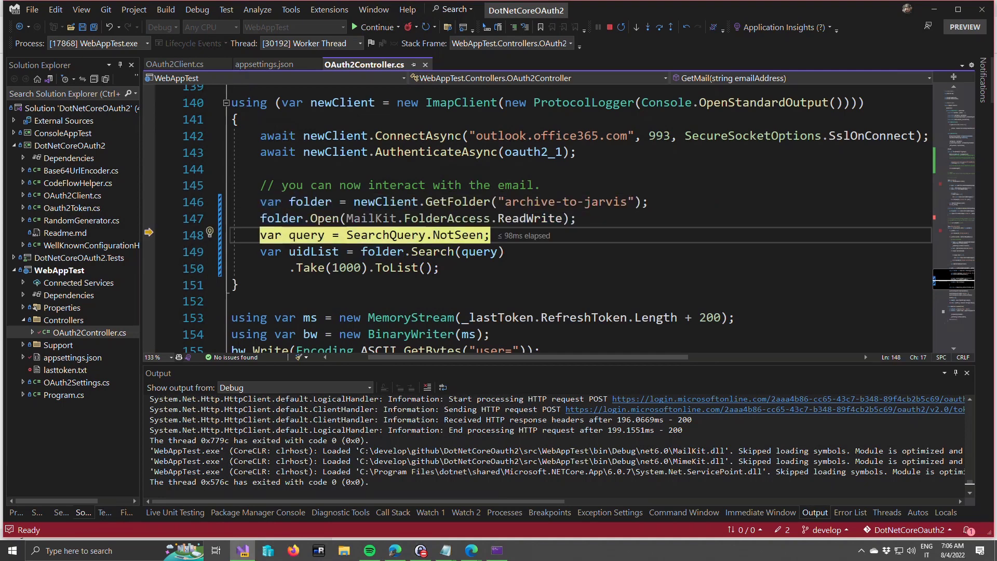
key("F10")
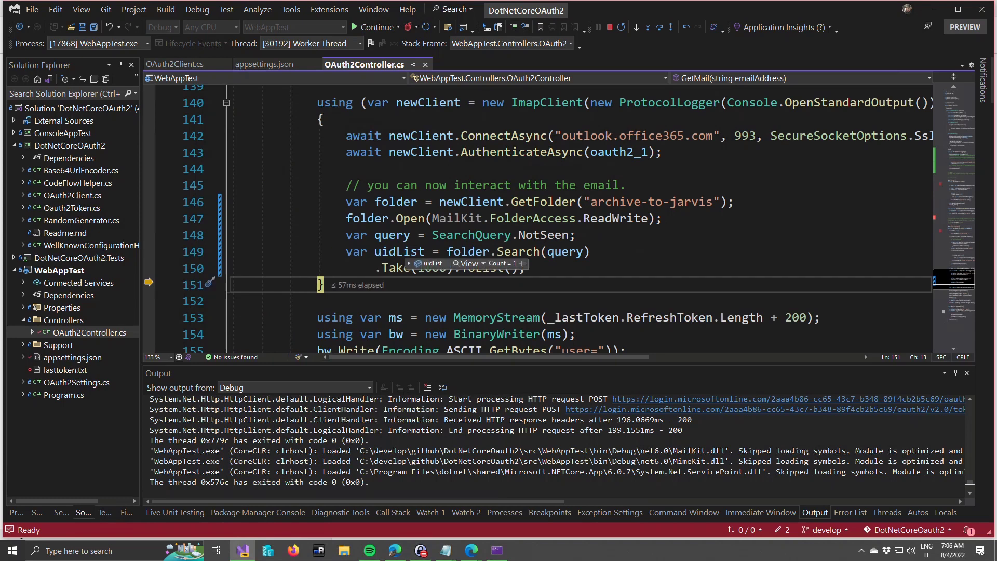
left_click(410, 262)
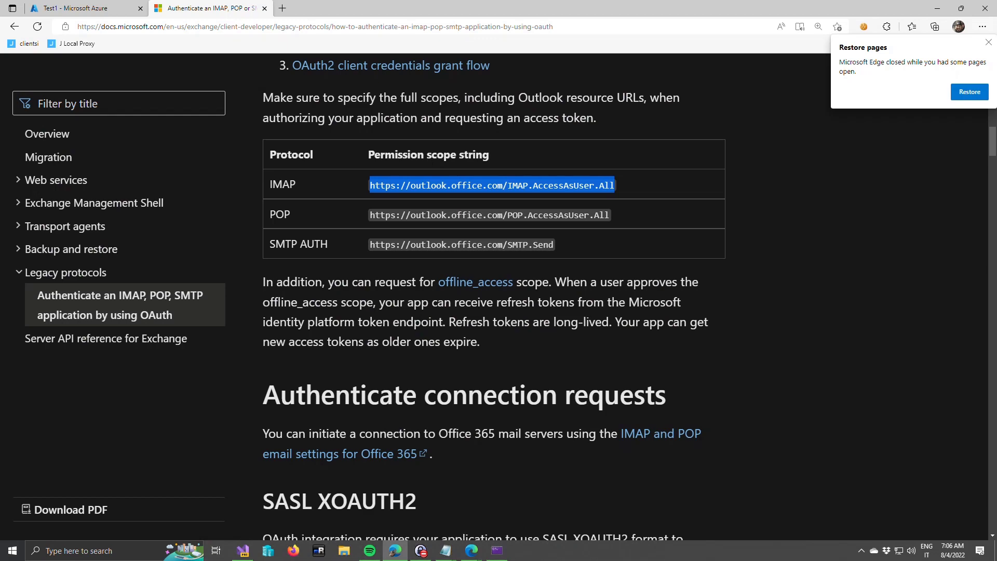
scroll("down", 3)
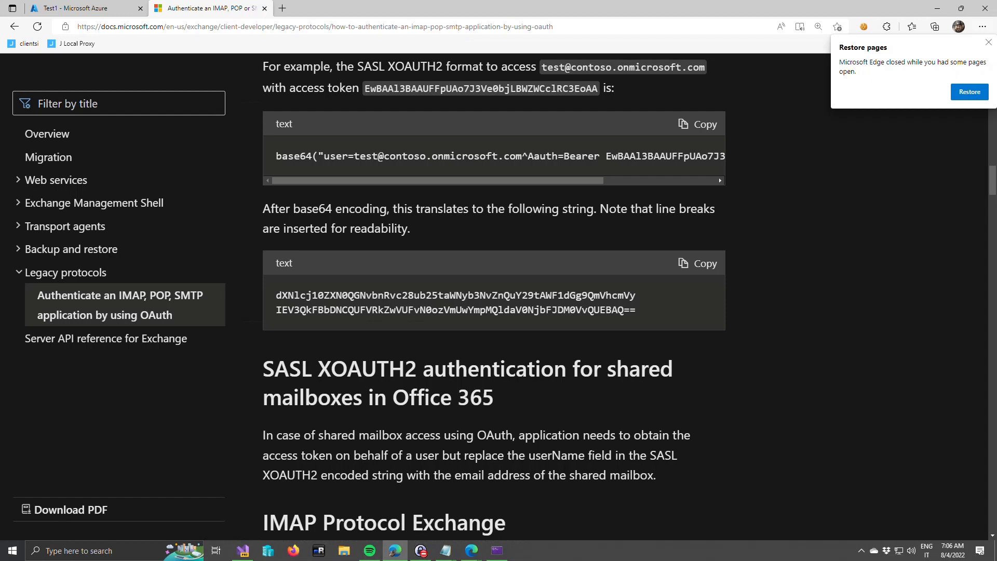
scroll("up", 3)
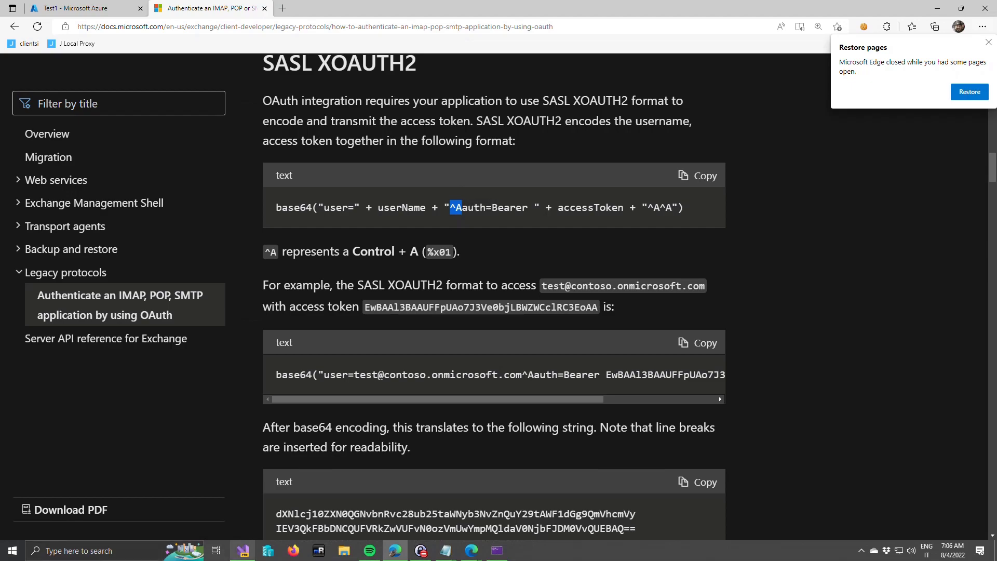
left_click(241, 550)
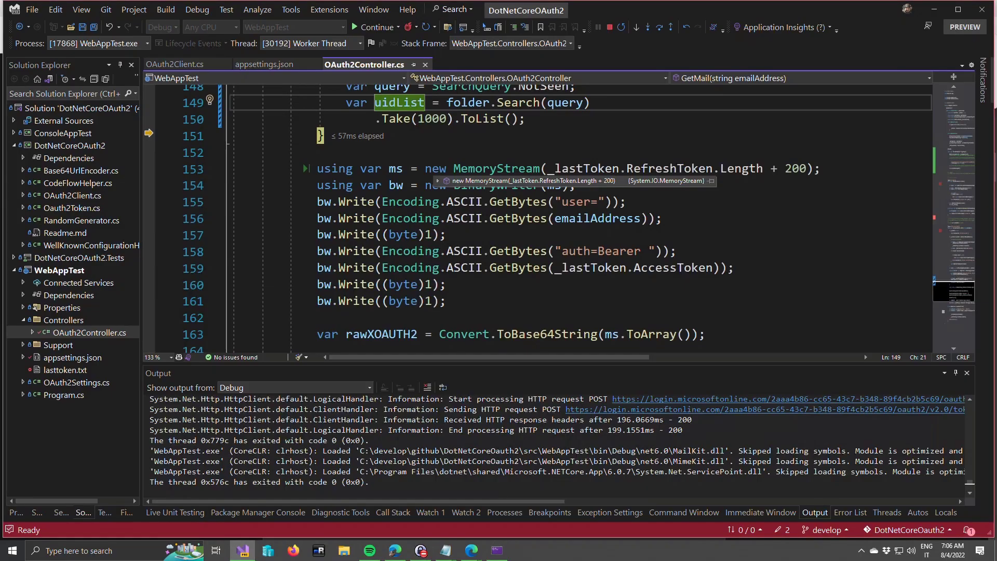
Step: Step over lines 153–161 writing user=, auth=Bearer and the access token bytes into the MemoryStream
key("F10")
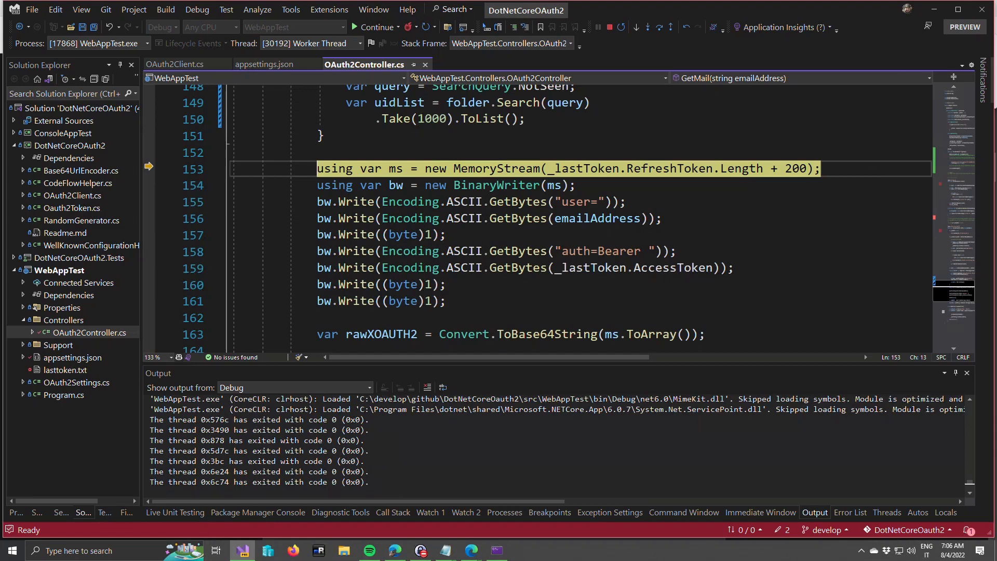
key("F10")
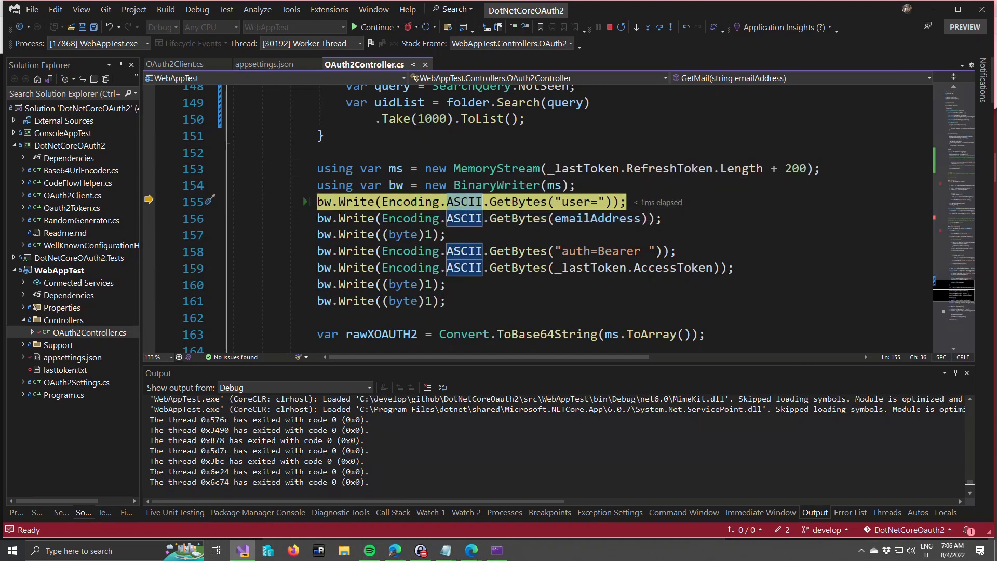
mouse_move(584, 218)
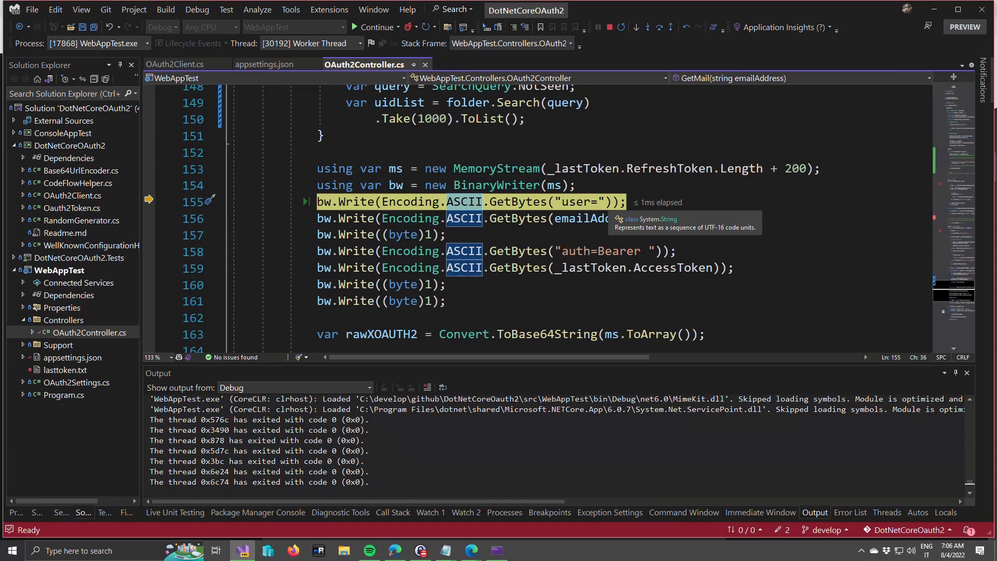
key("F10")
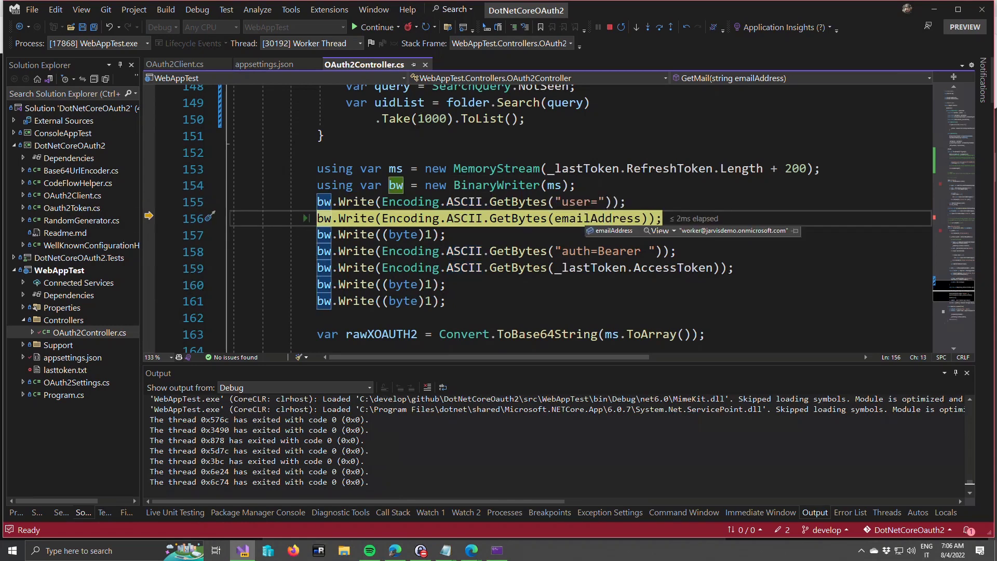
key("F10")
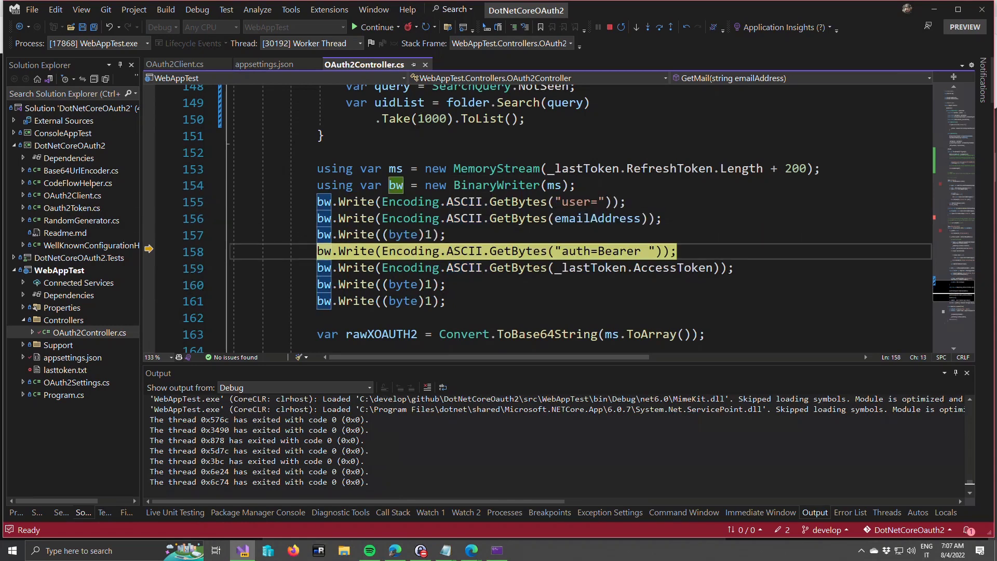
key("F10")
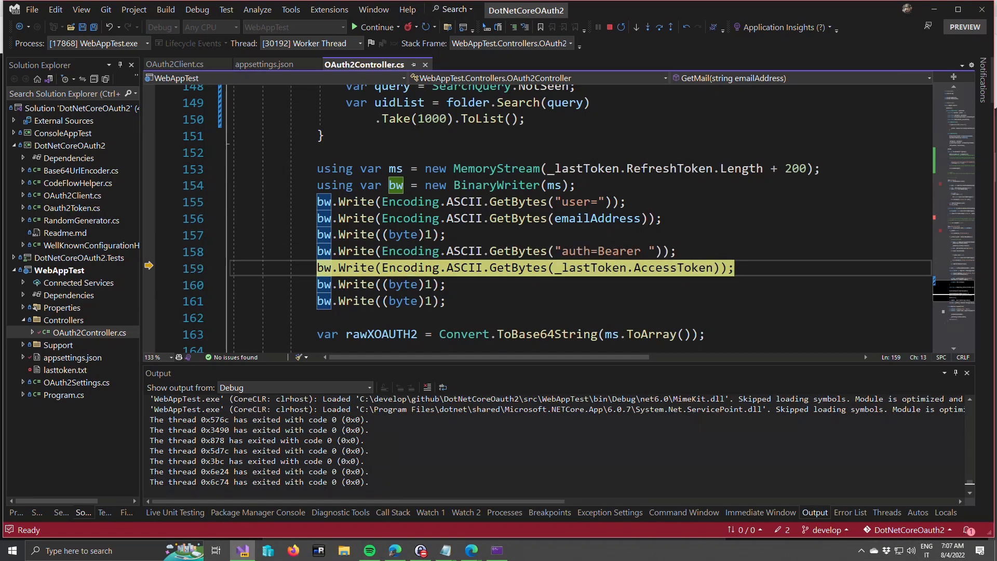
key("F10")
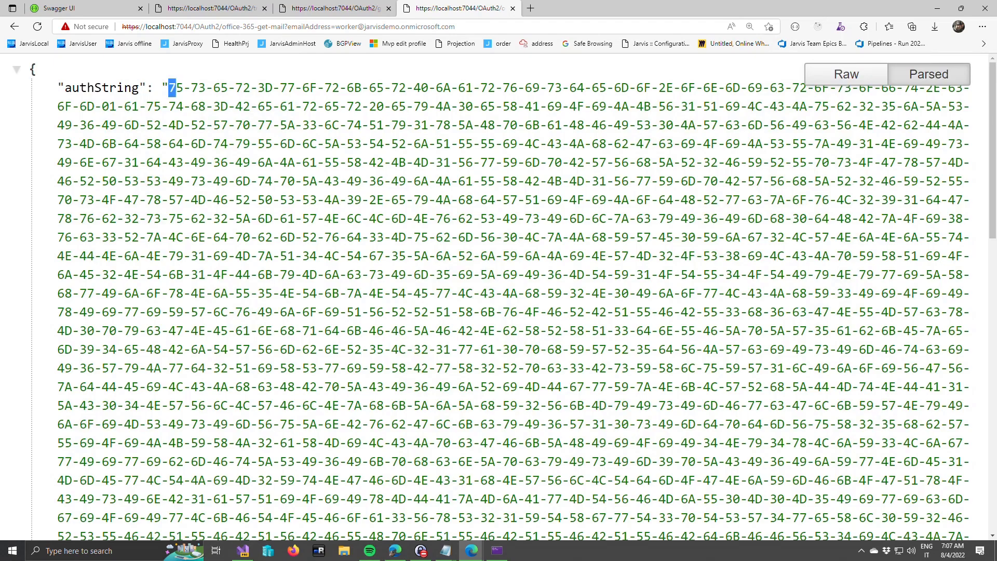
Step: Select the full rawXOAUTH2 base64 value in the JSON response and copy it
left_click_drag(169, 87, 582, 256)
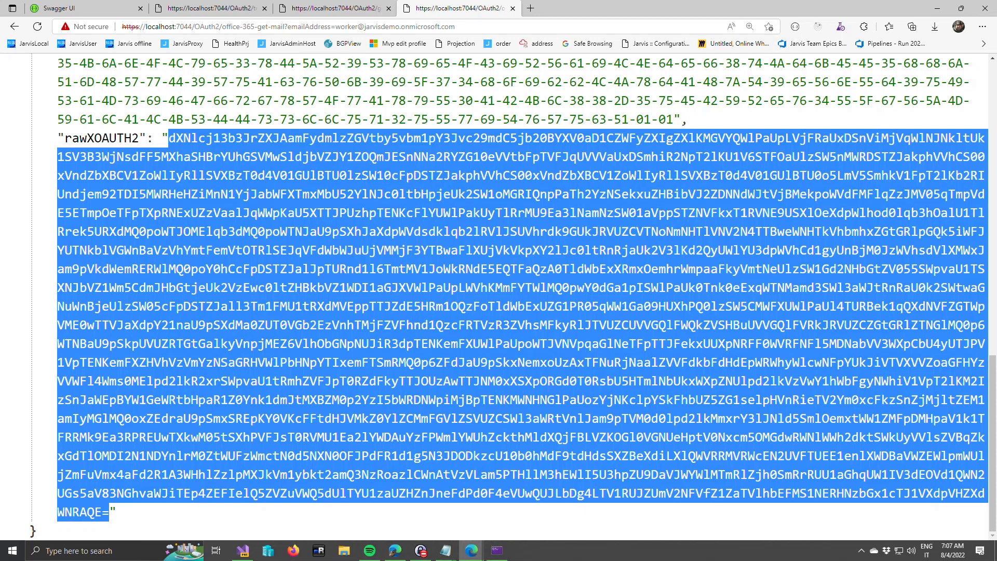
right_click(401, 296)
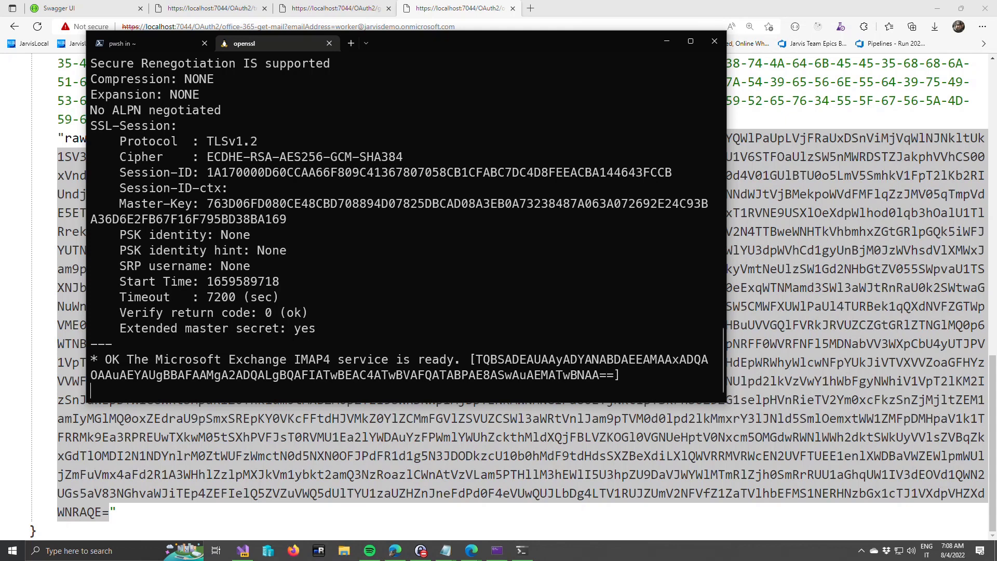
Step: Send '1 capability' to the IMAP server to list capabilities including AUTH=XOAUTH2
type("1")
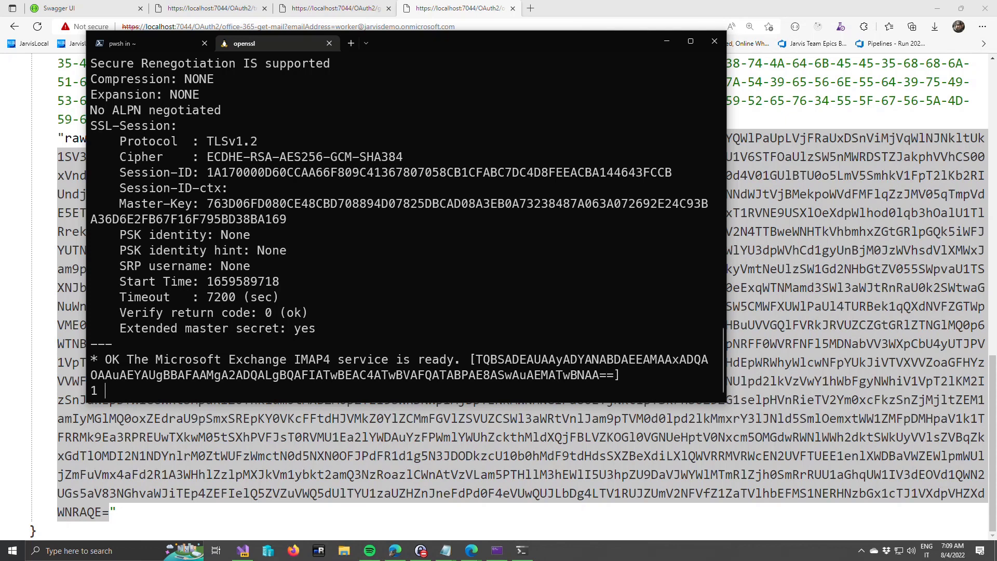
type("apa")
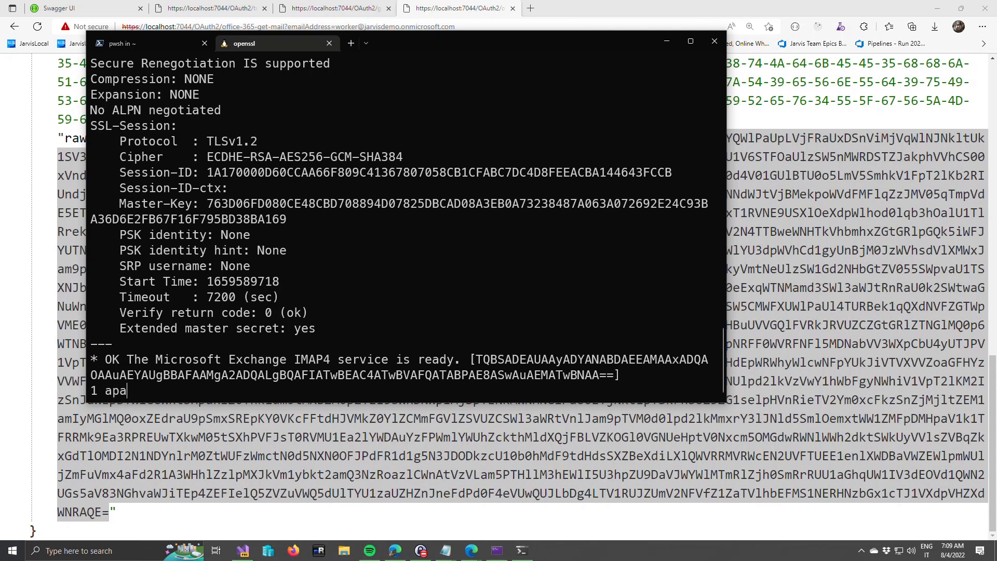
type("ca")
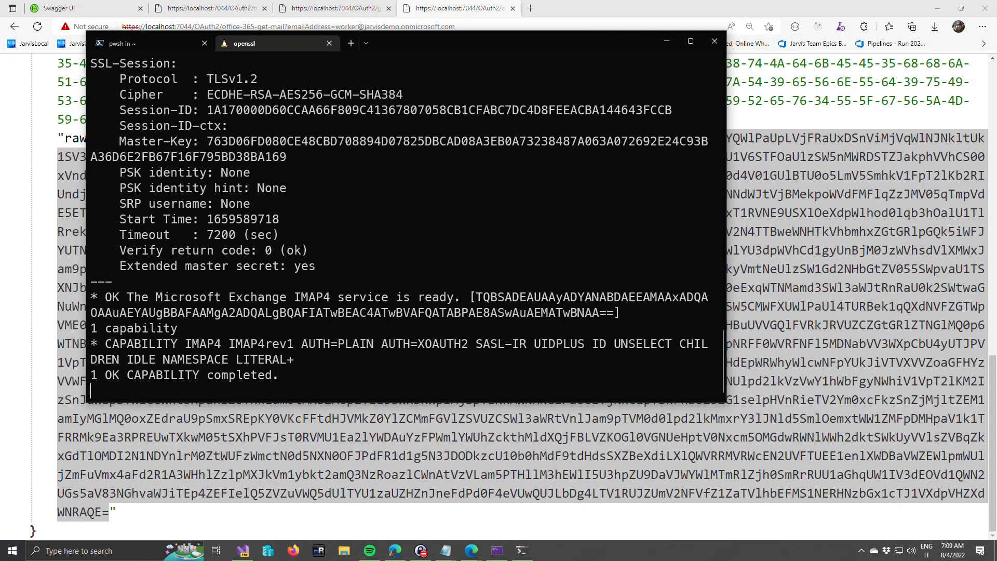
Step: Enter the '2 authenticate XOAUTH2' command at the openssl prompt
type("2")
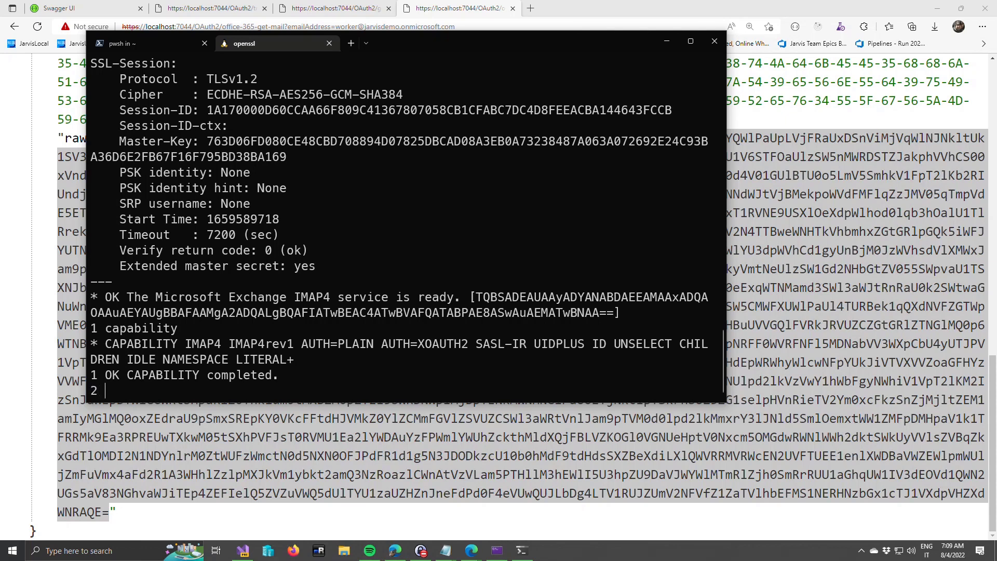
type("authenticate")
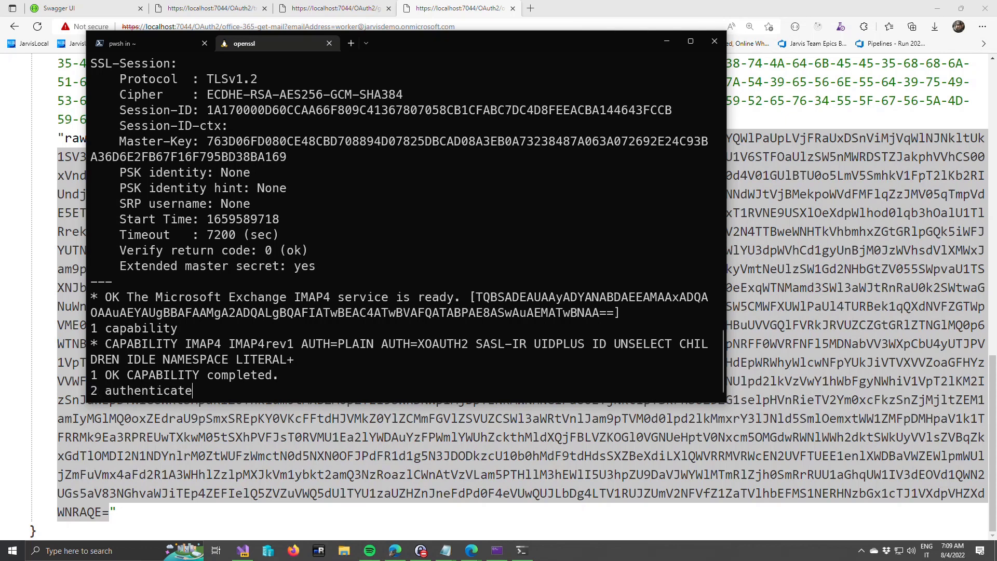
type("XOA")
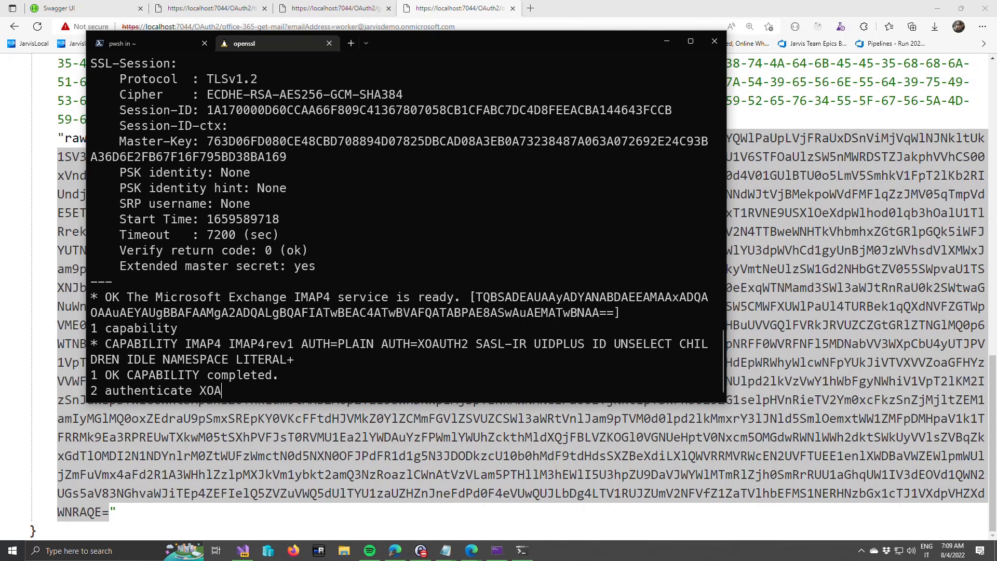
type("UTH2")
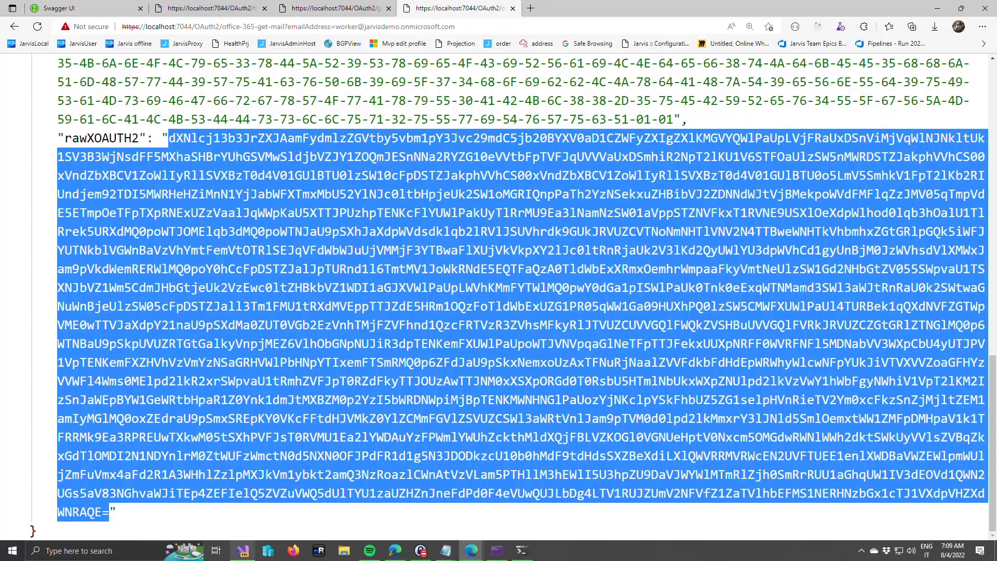
Step: Return to OAuth2Controller.cs and scroll to GetMail's token refresh block
left_click(241, 550)
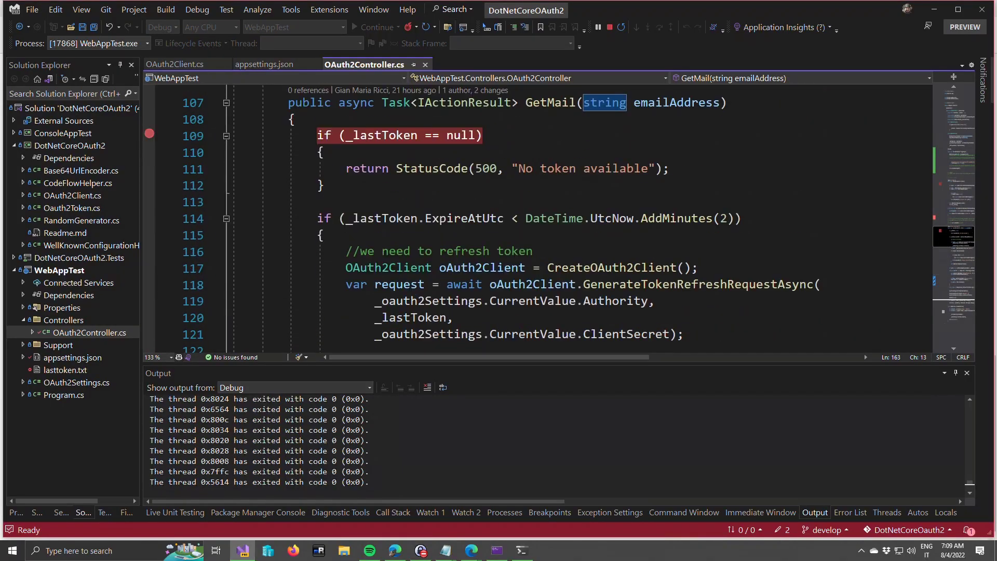
scroll("down", 3)
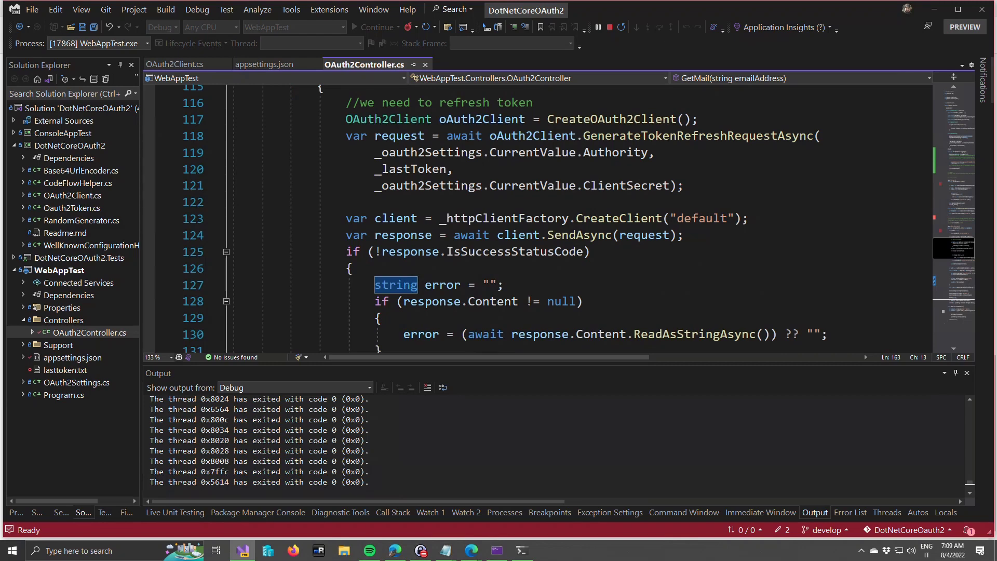